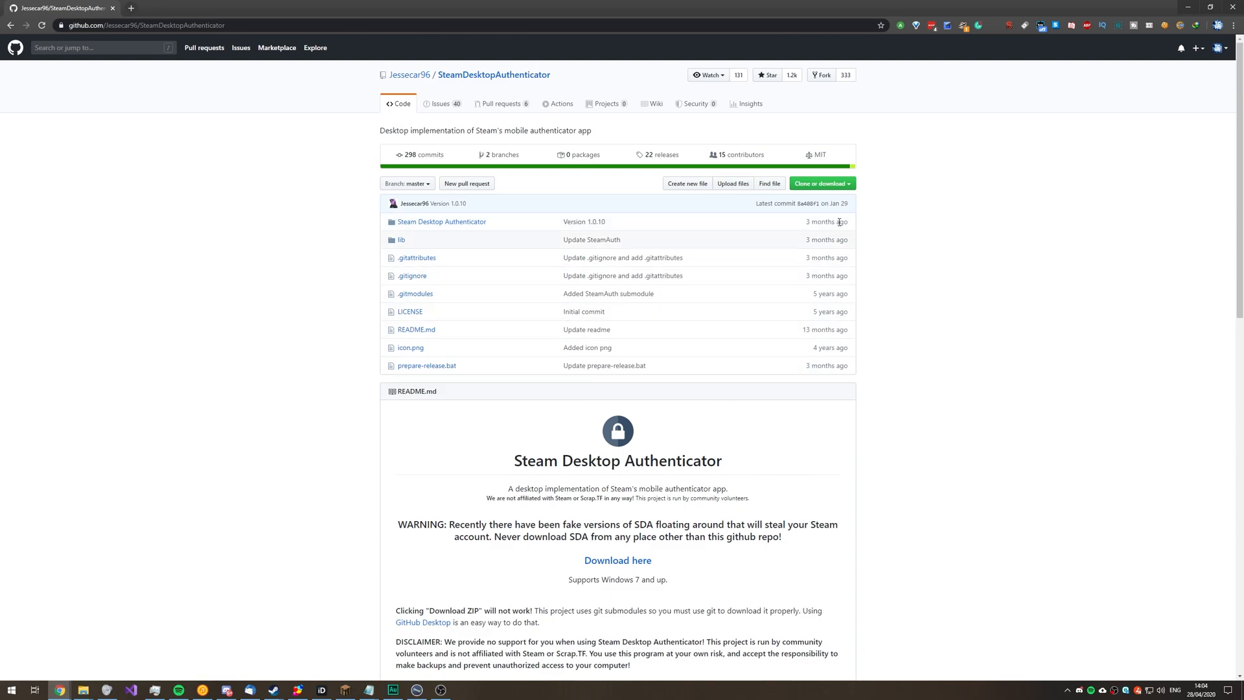
Step: Download the SDA-1.0.10.zip archive from the Version 1.0.10 release assets
{"action": "left_click", "coordinate": [659, 154]}
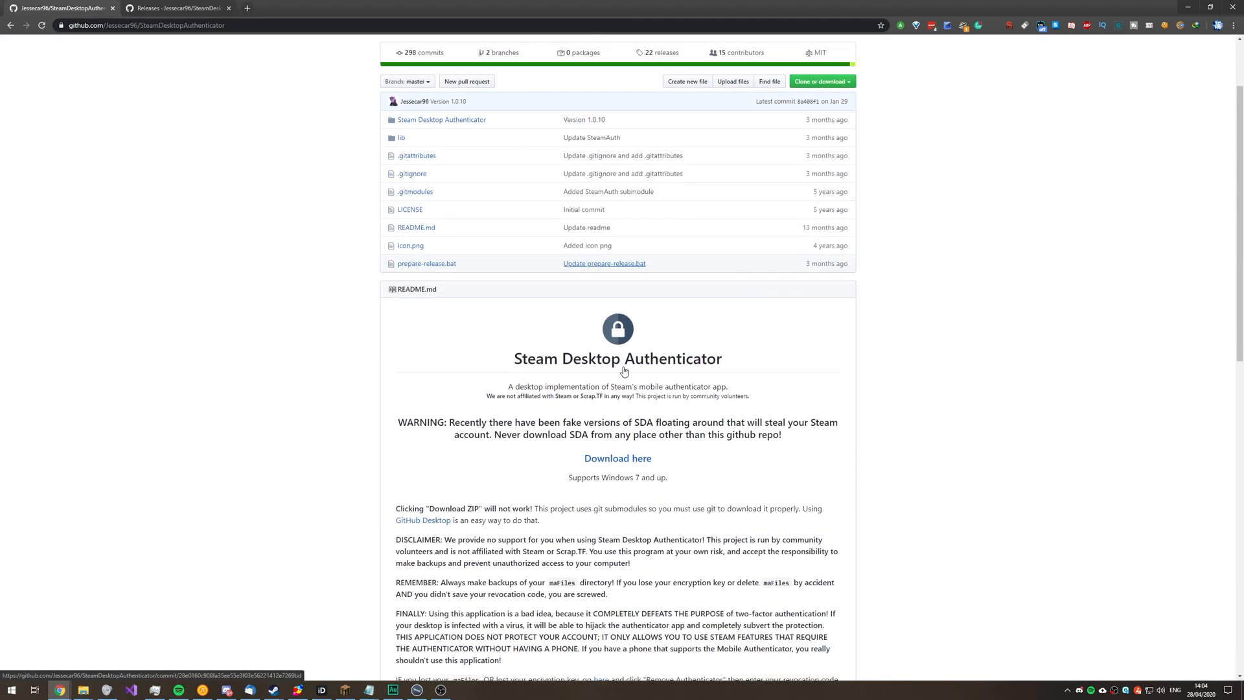
{"action": "scroll", "scroll_direction": "down", "scroll_amount": 3}
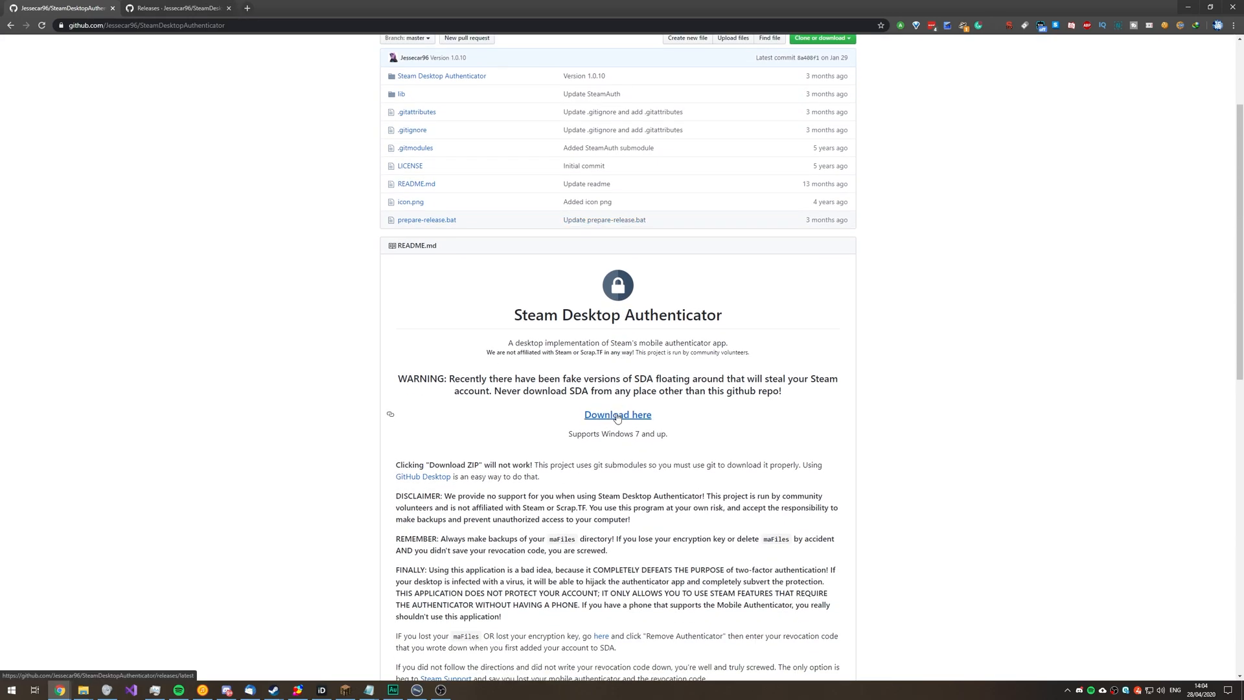
{"action": "mouse_move", "coordinate": [617, 414]}
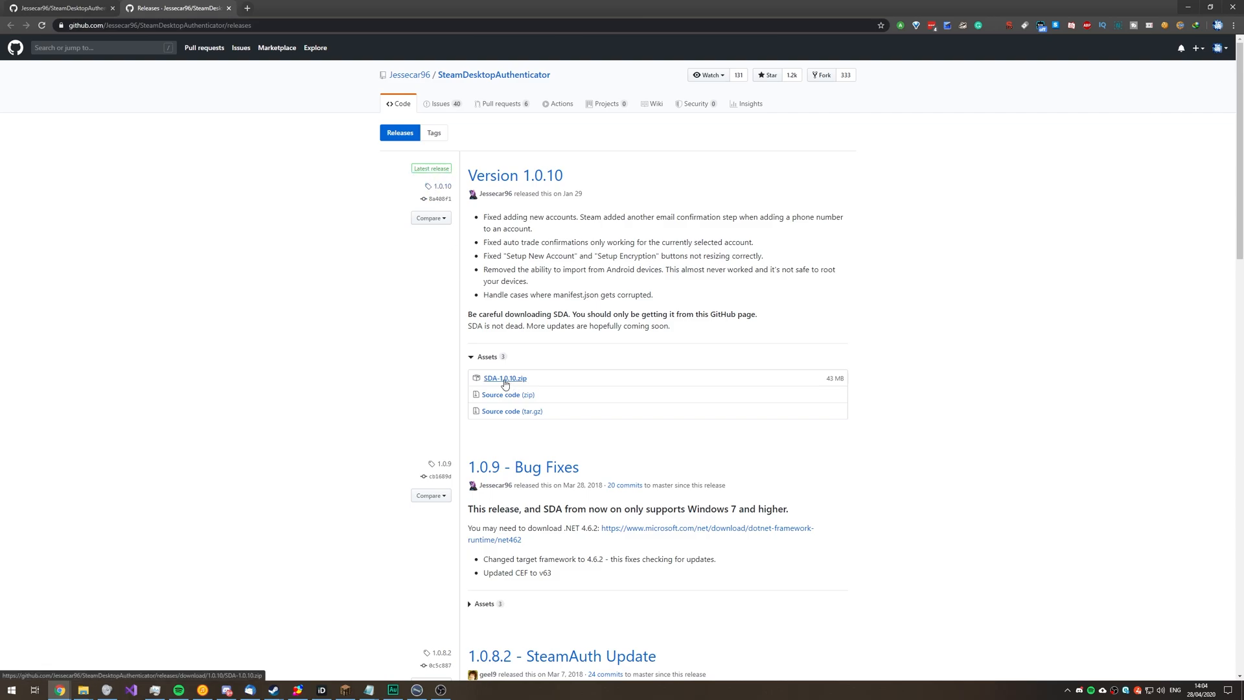
{"action": "left_click", "coordinate": [505, 377]}
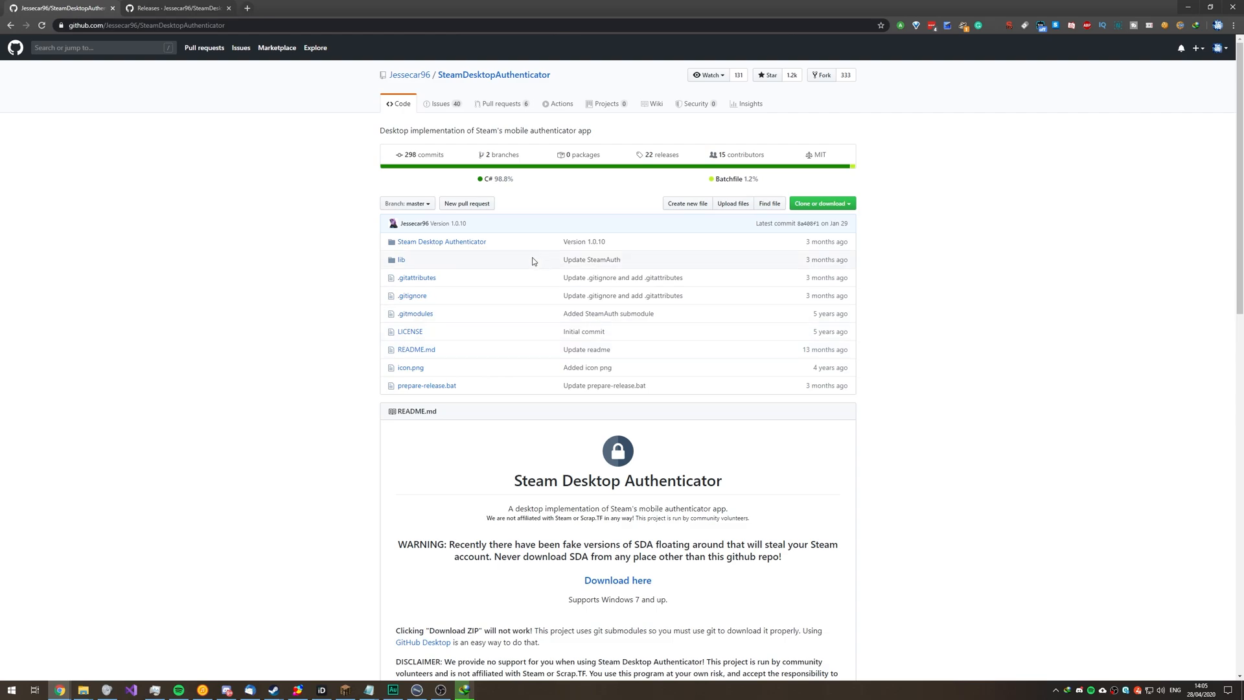
{"action": "mouse_move", "coordinate": [584, 331]}
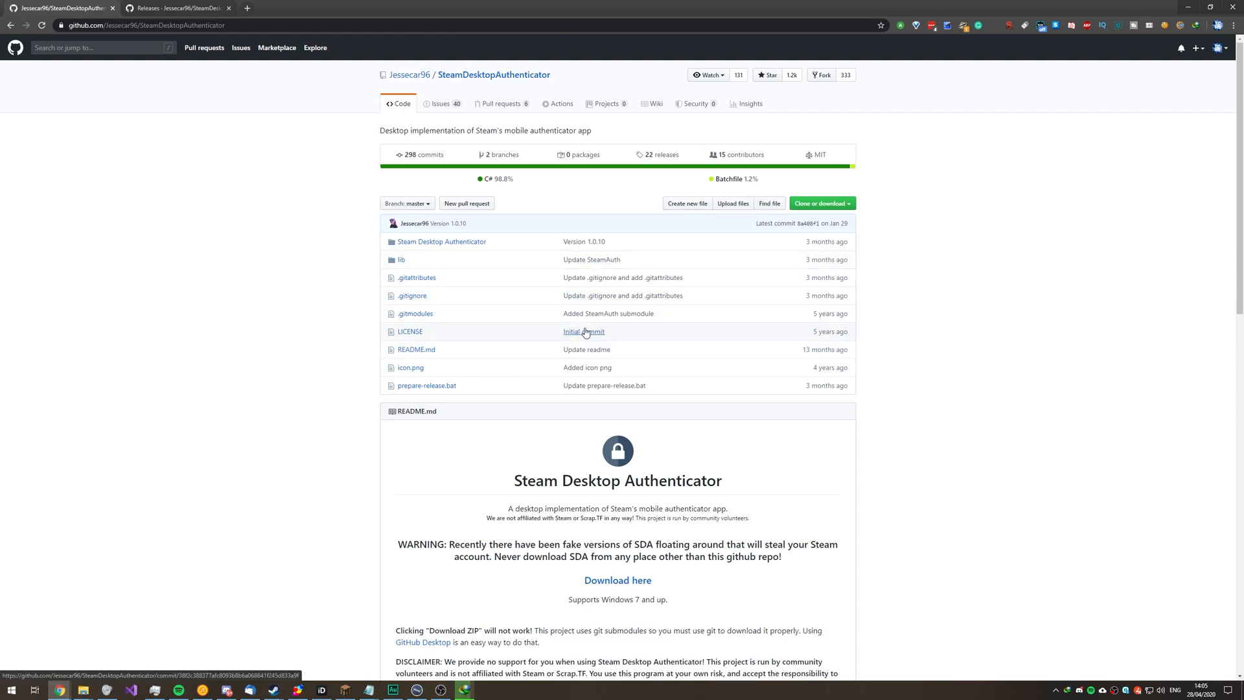
{"action": "mouse_move", "coordinate": [591, 353]}
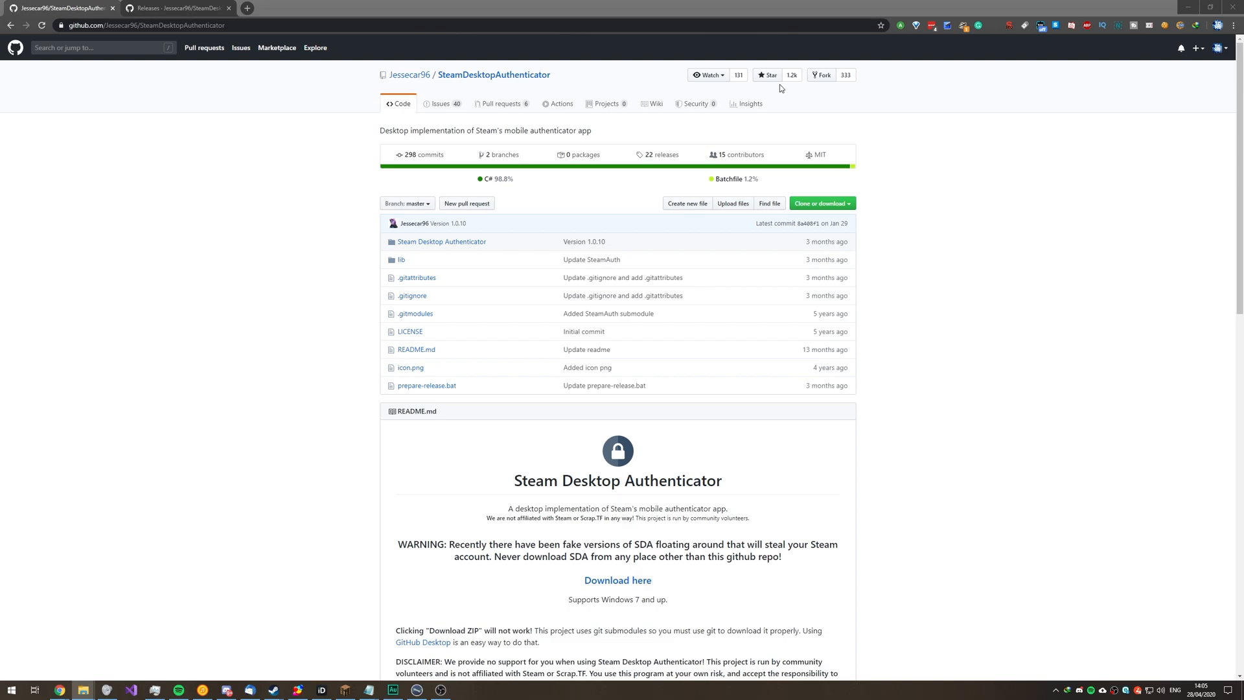
{"action": "mouse_move", "coordinate": [730, 128]}
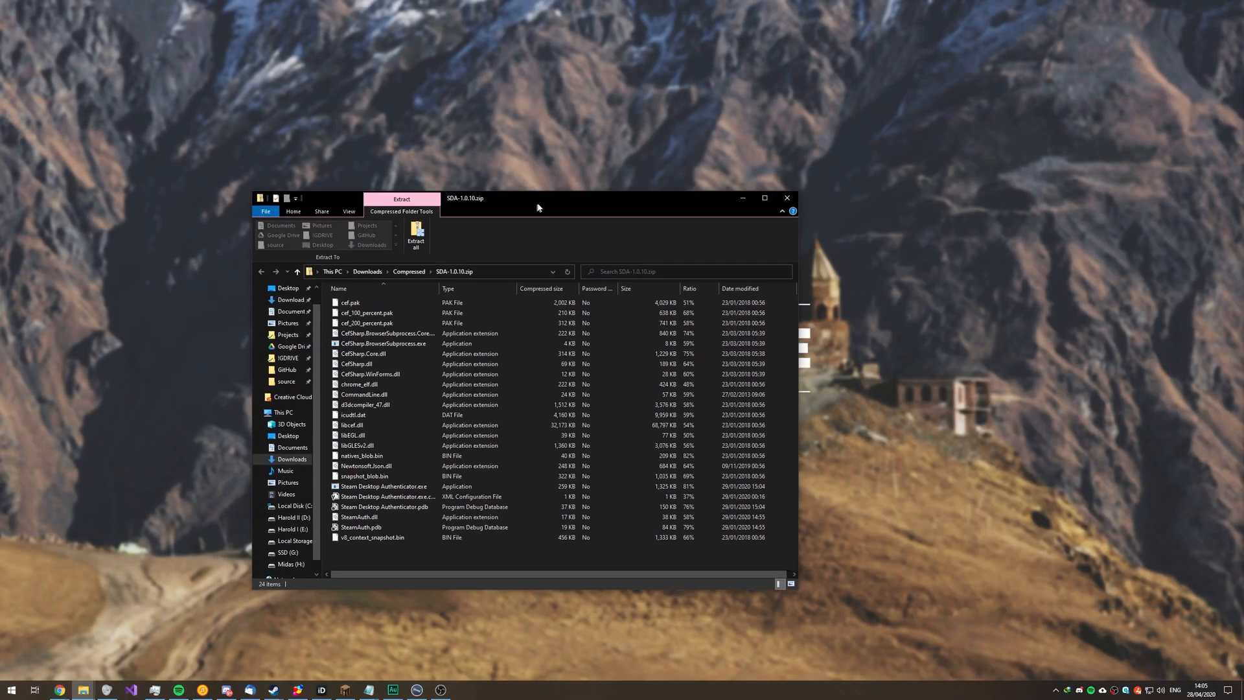
Step: Create a new empty folder on the desktop for the extracted SDA files
{"action": "right_click", "coordinate": [231, 539]}
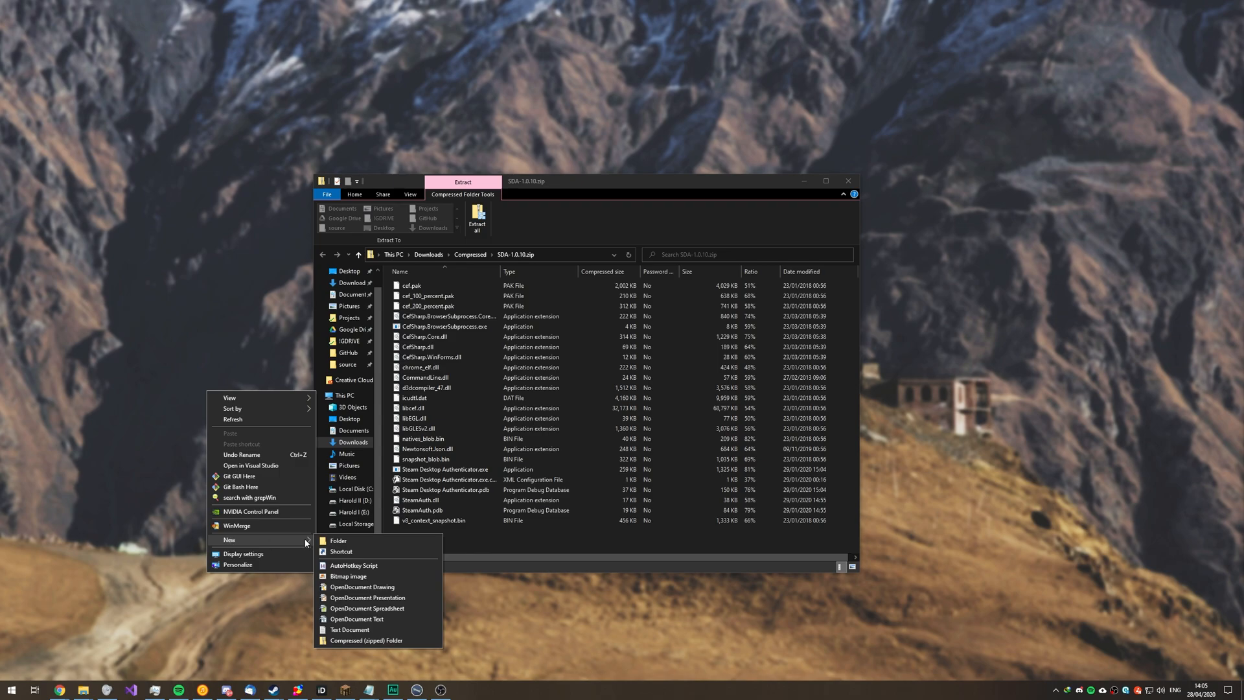
{"action": "left_click", "coordinate": [339, 540]}
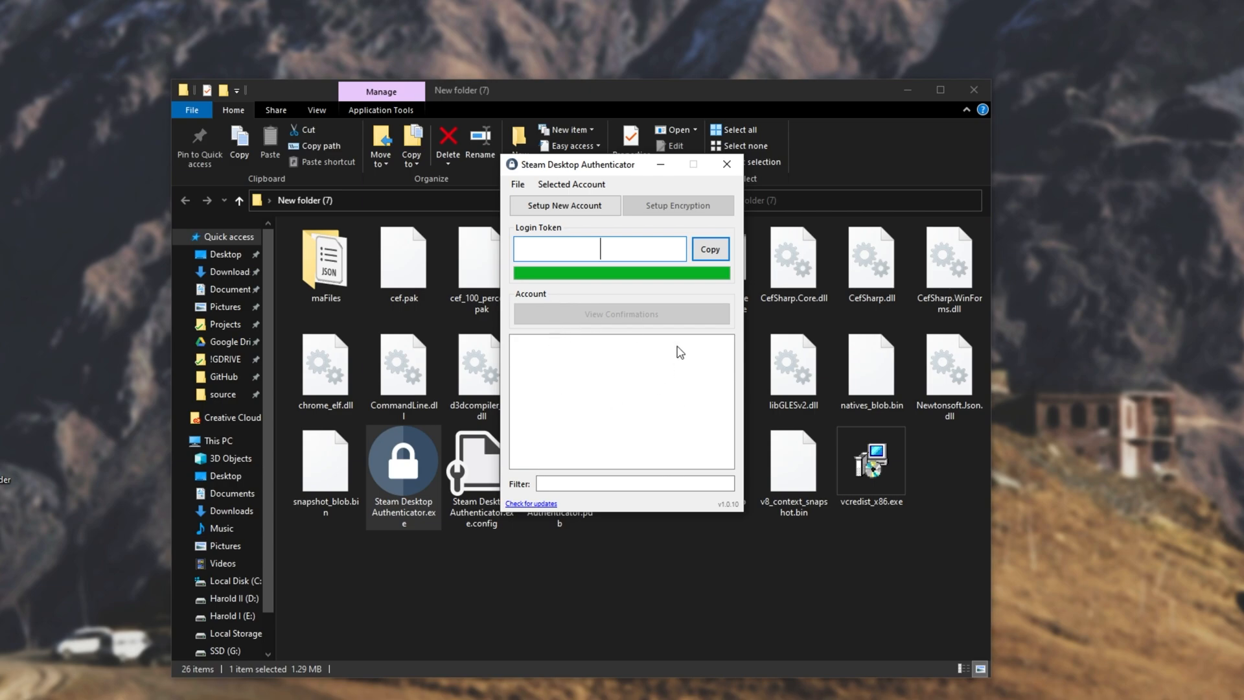
{"action": "mouse_move", "coordinate": [588, 173]}
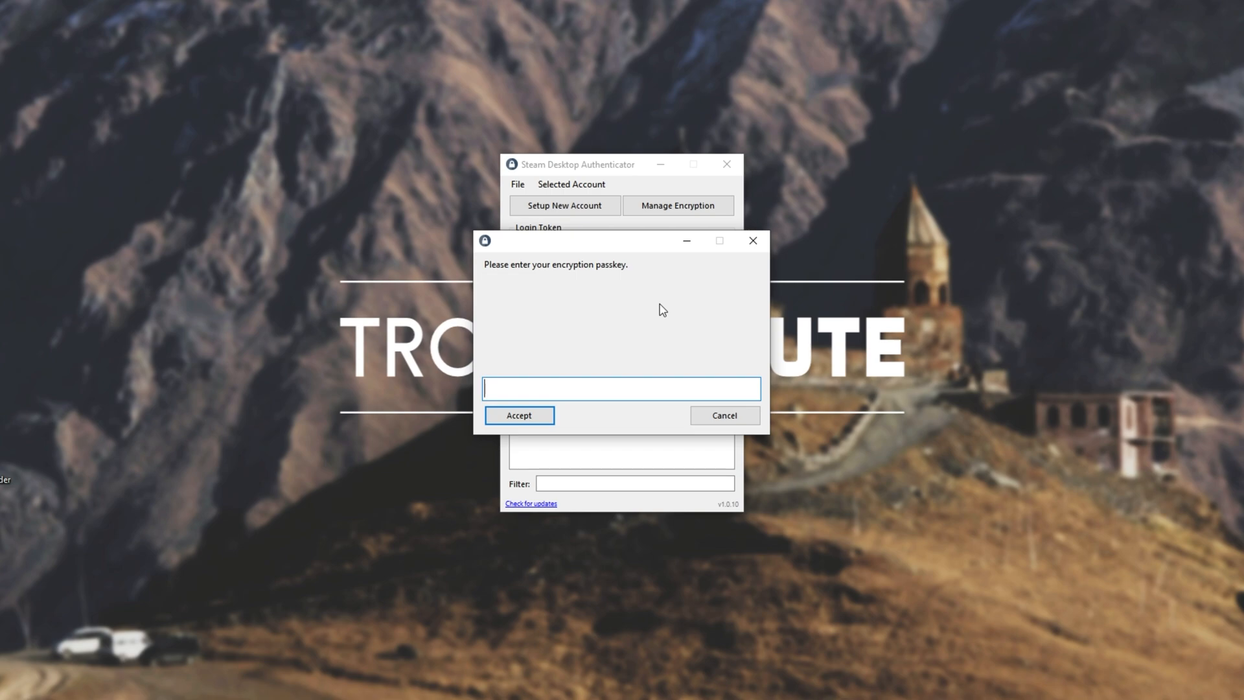
{"action": "mouse_move", "coordinate": [607, 297]}
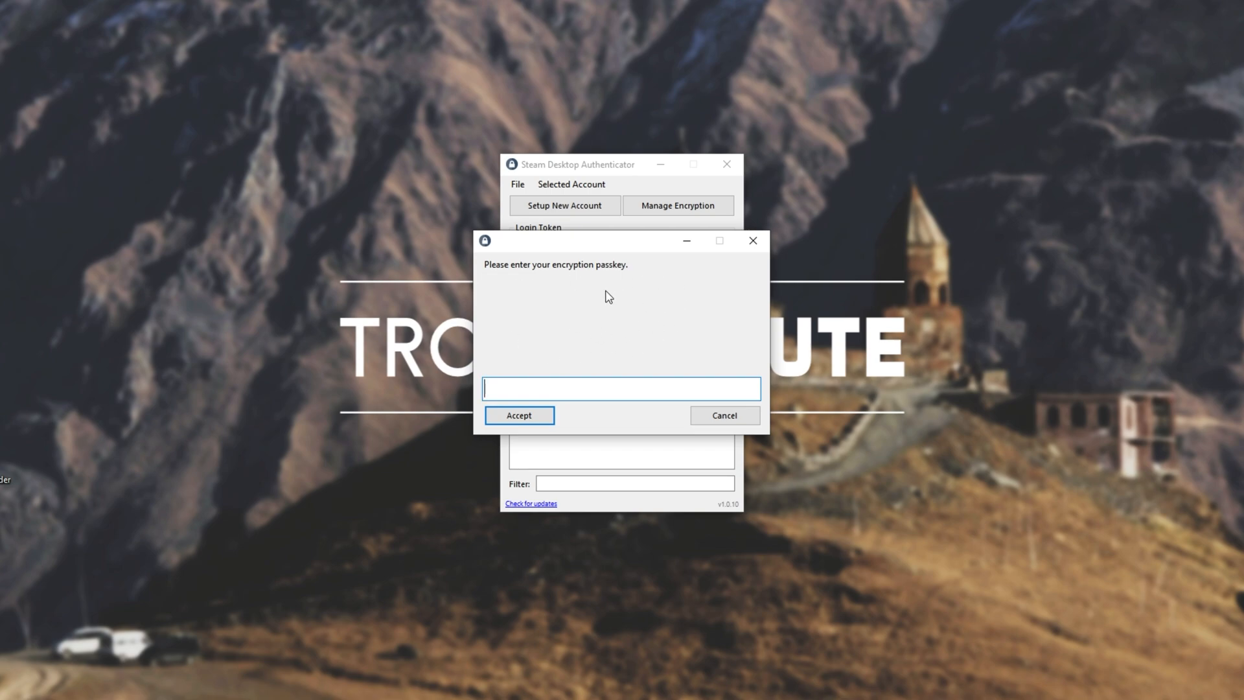
Step: Unlock the account with the passkey and check its trade confirmations list, finding nothing pending
{"action": "left_click", "coordinate": [518, 415]}
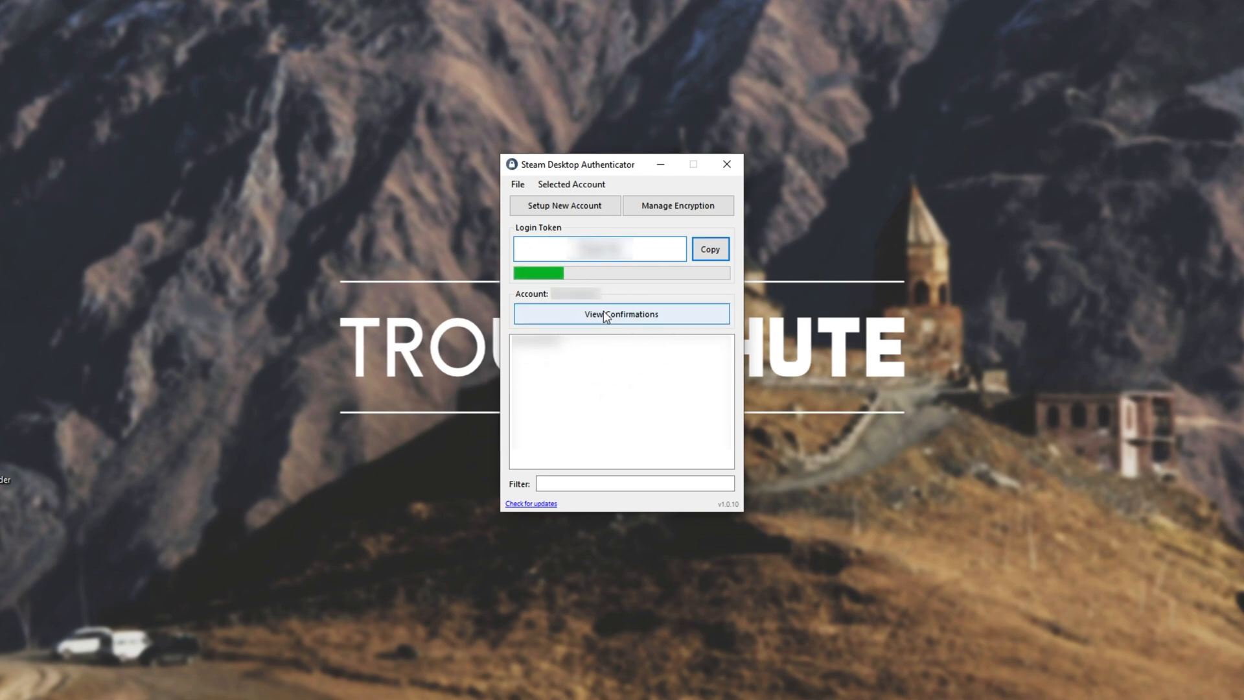
{"action": "left_click", "coordinate": [621, 314]}
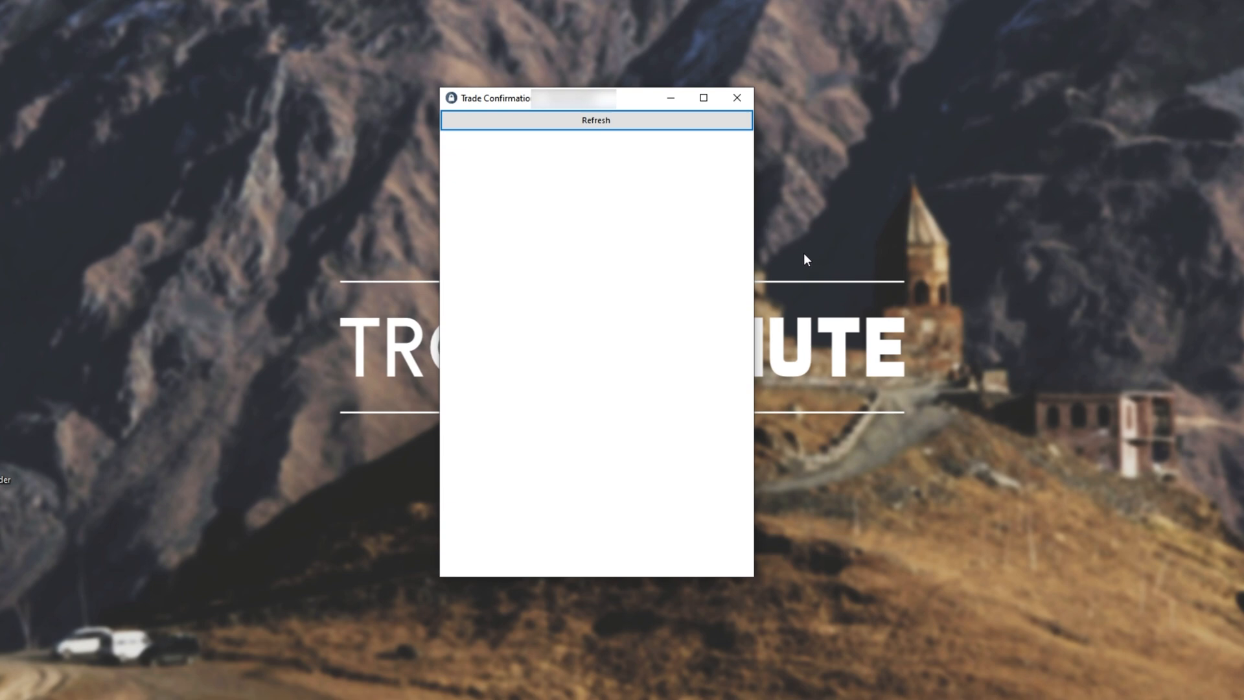
{"action": "left_click", "coordinate": [596, 119]}
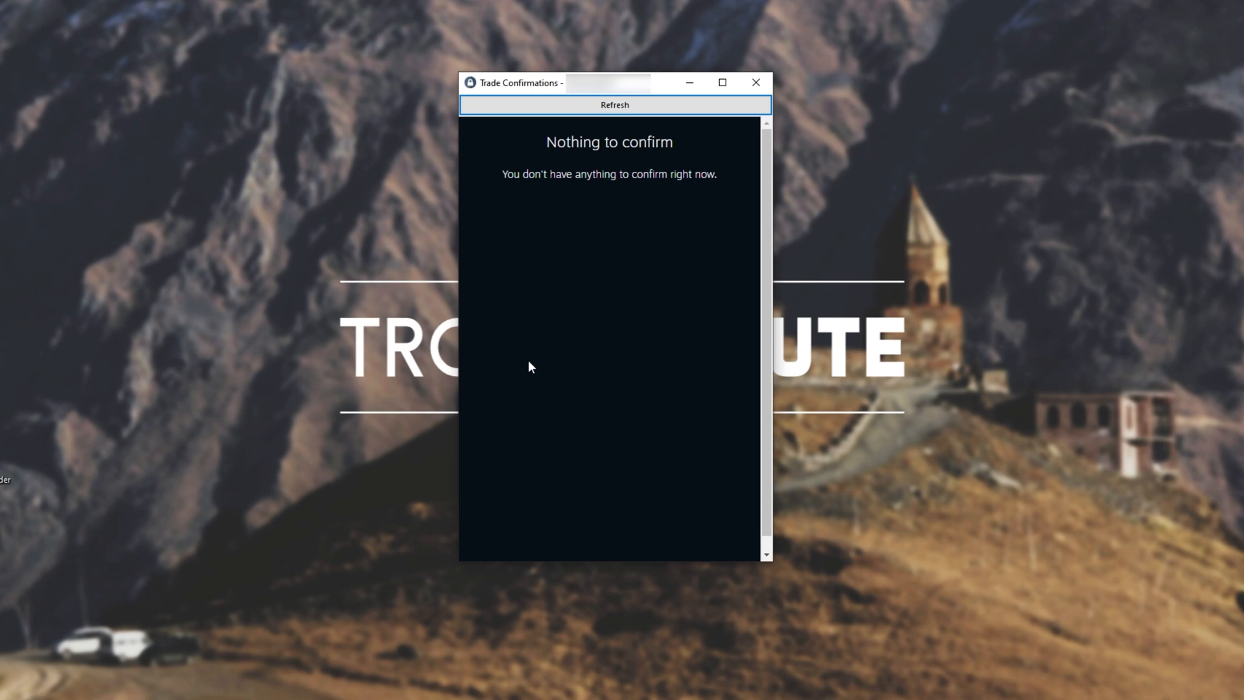
{"action": "mouse_move", "coordinate": [655, 255]}
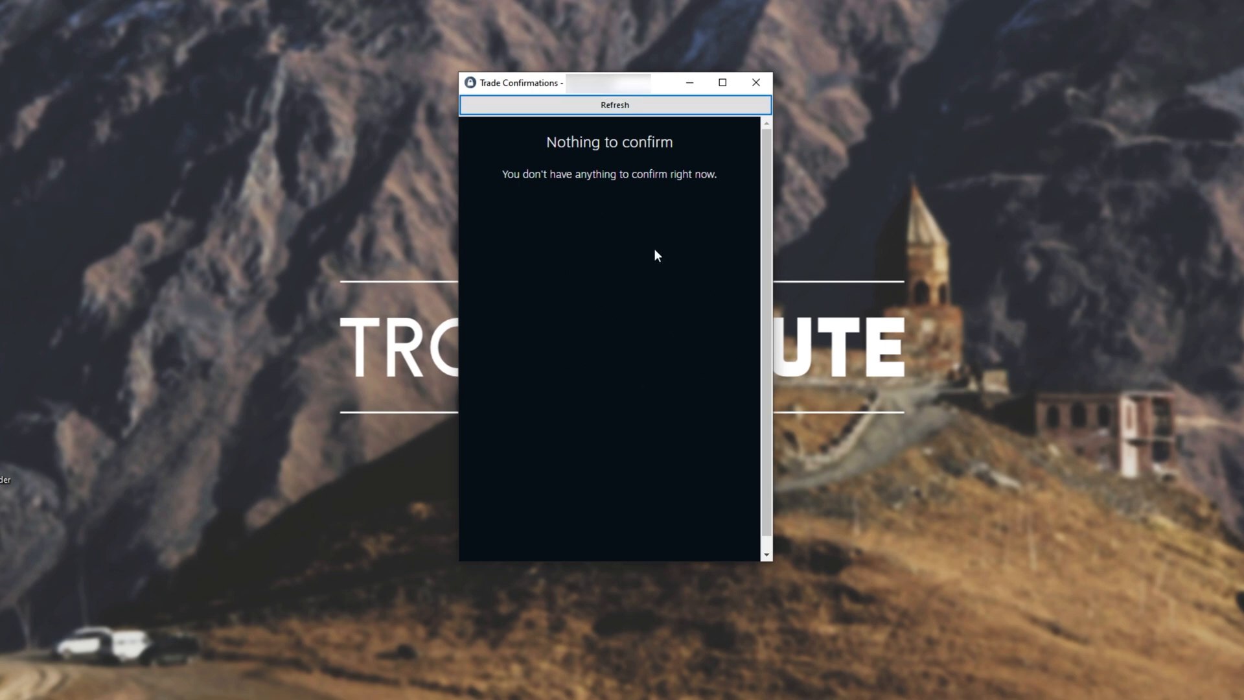
{"action": "mouse_move", "coordinate": [656, 322]}
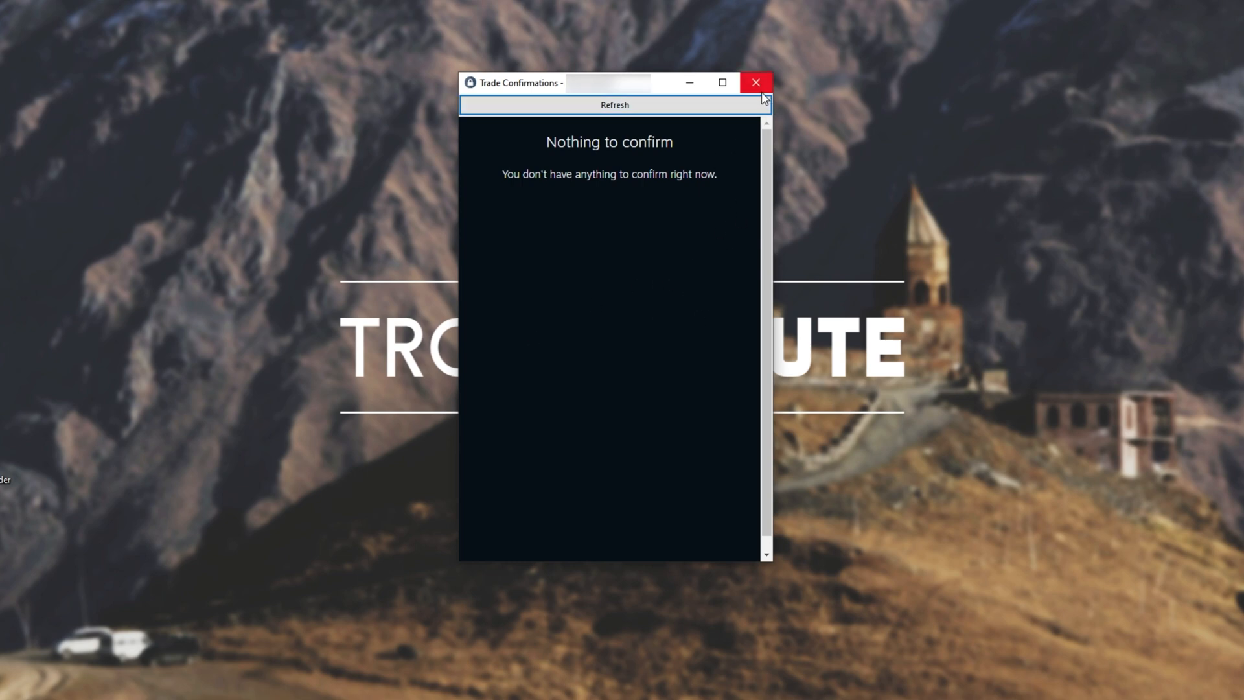
{"action": "left_click", "coordinate": [754, 83]}
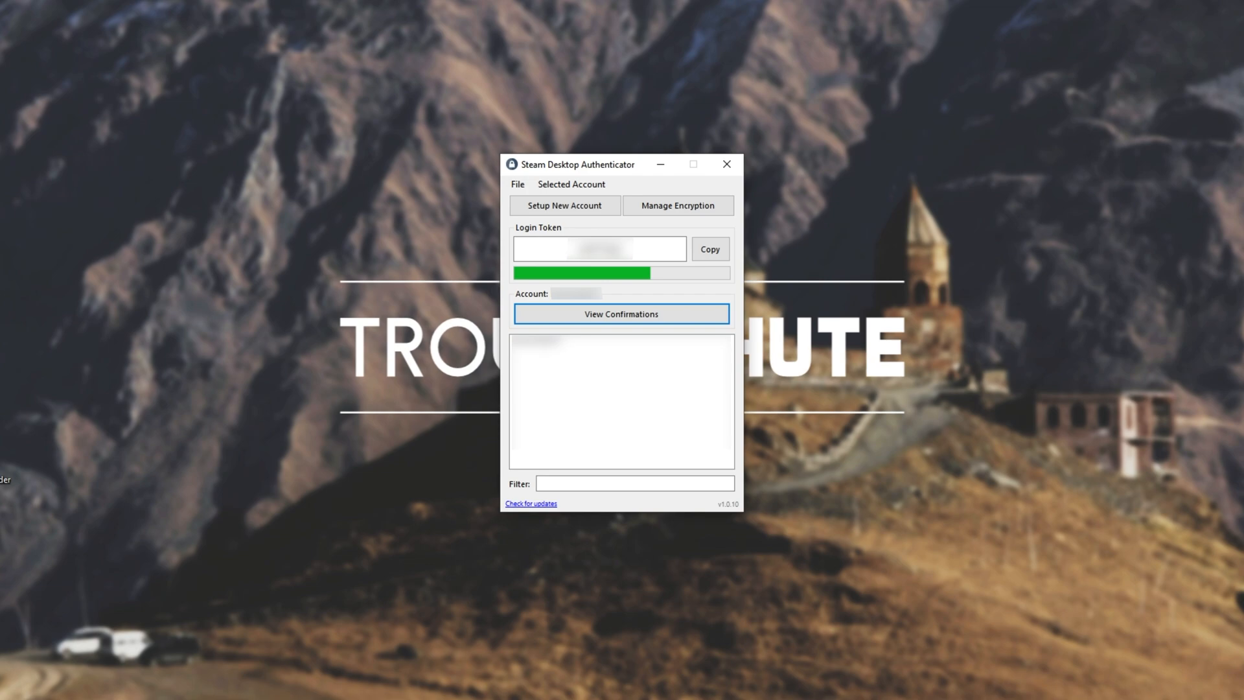
{"action": "mouse_move", "coordinate": [1114, 184]}
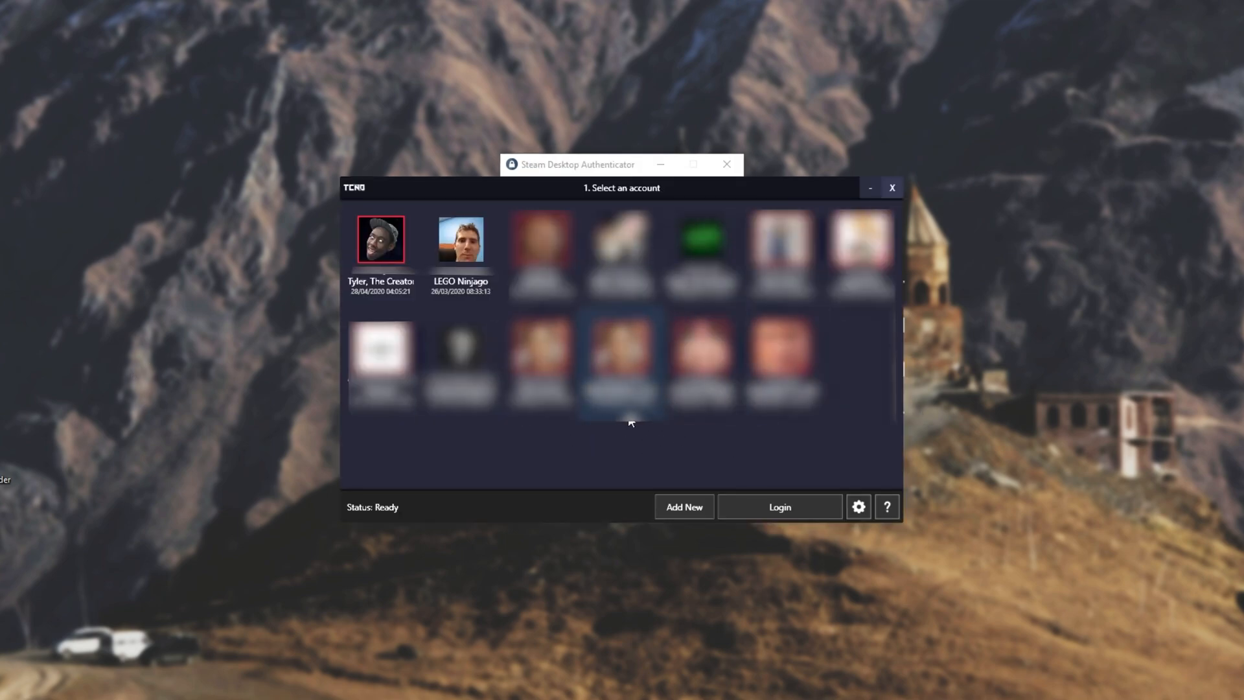
Step: Log Steam in with the second saved account, LEGO Ninjago
{"action": "left_click", "coordinate": [460, 239]}
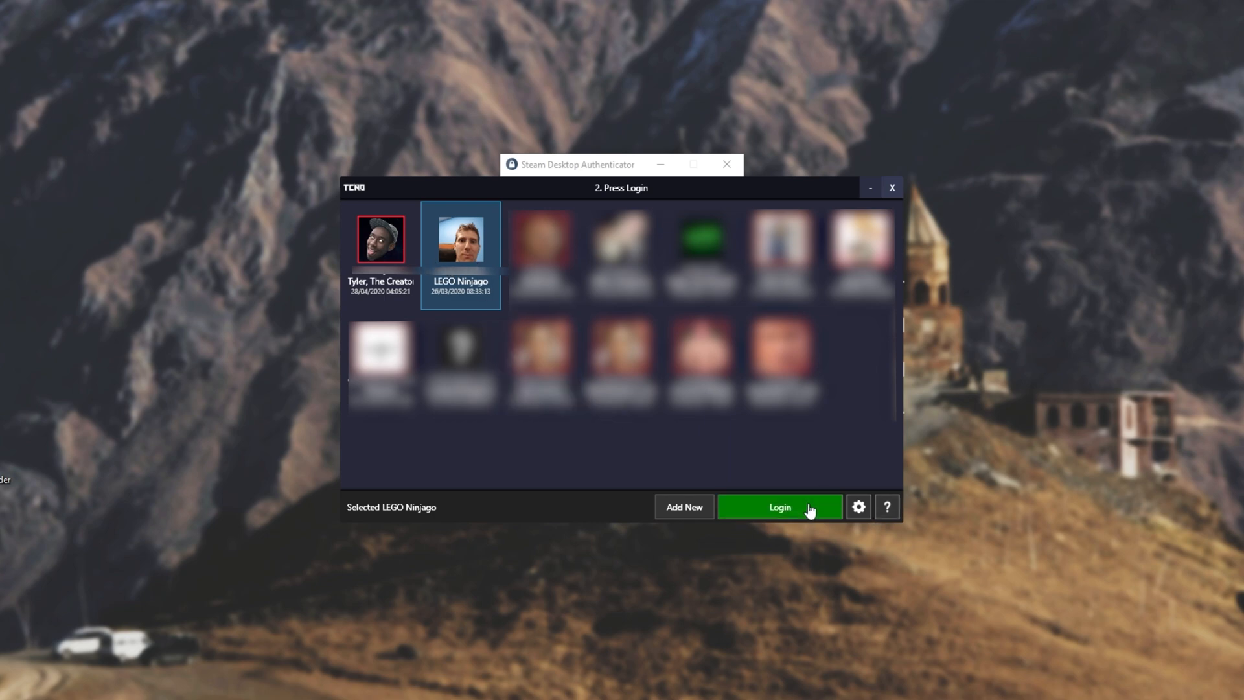
{"action": "left_click", "coordinate": [779, 507]}
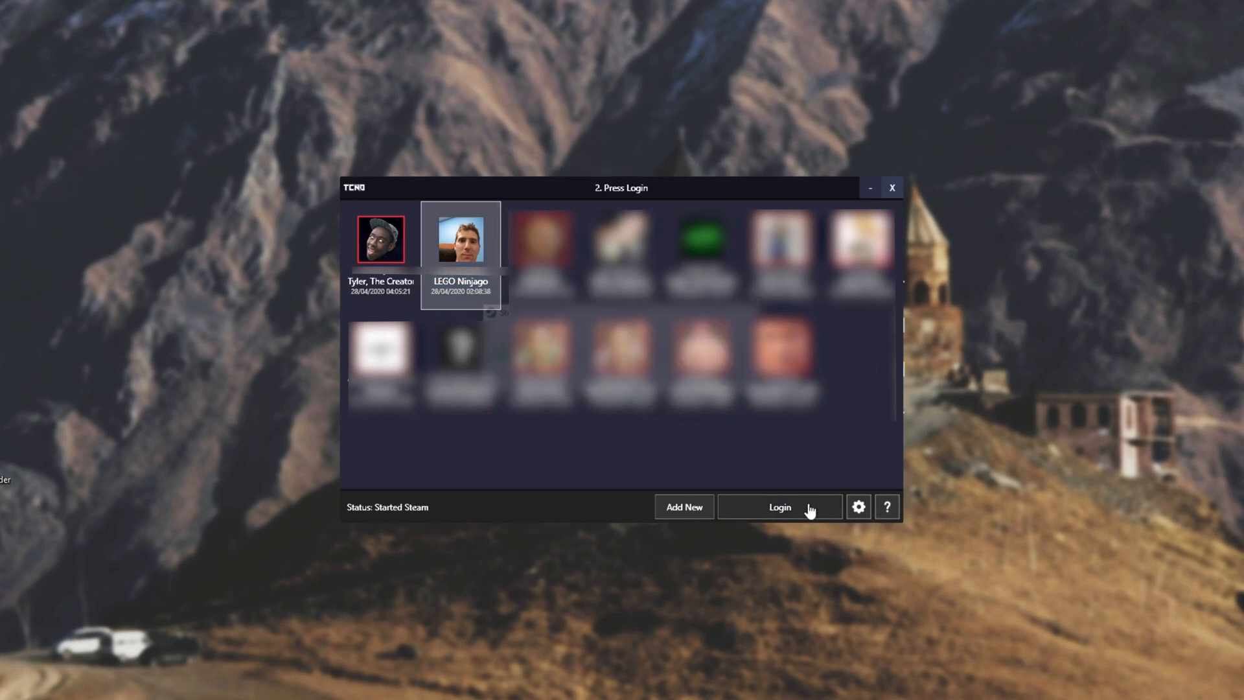
{"action": "left_click", "coordinate": [779, 507]}
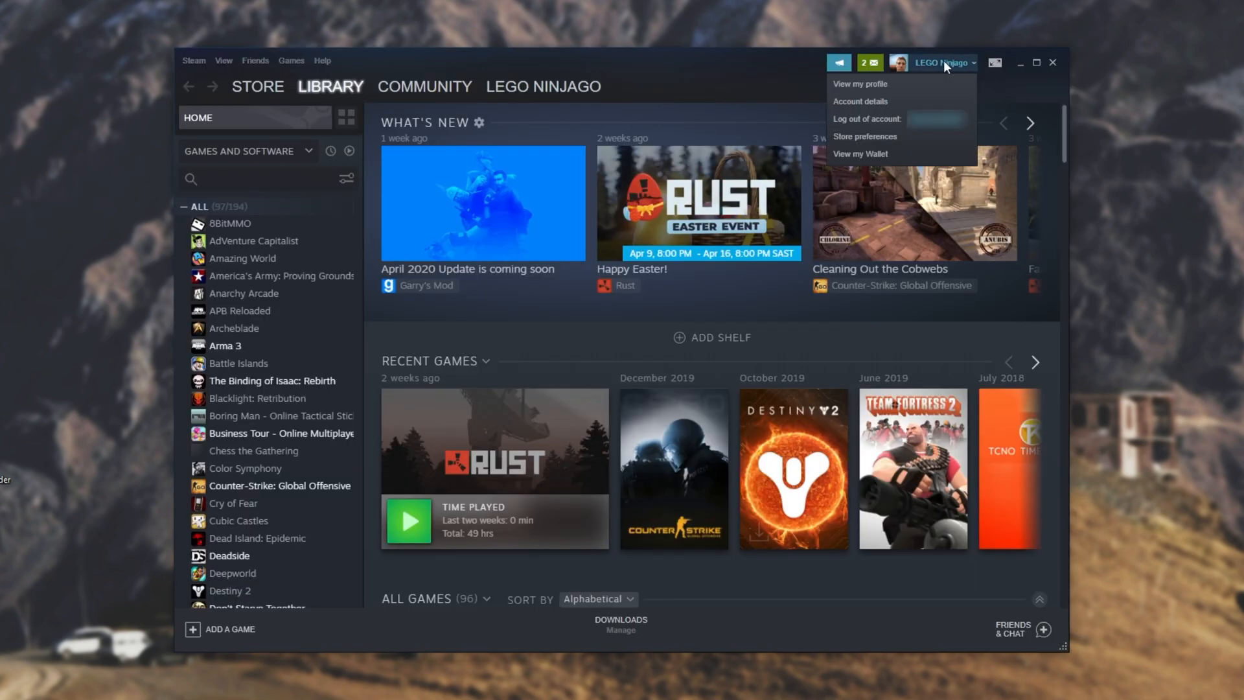
{"action": "left_click", "coordinate": [859, 101]}
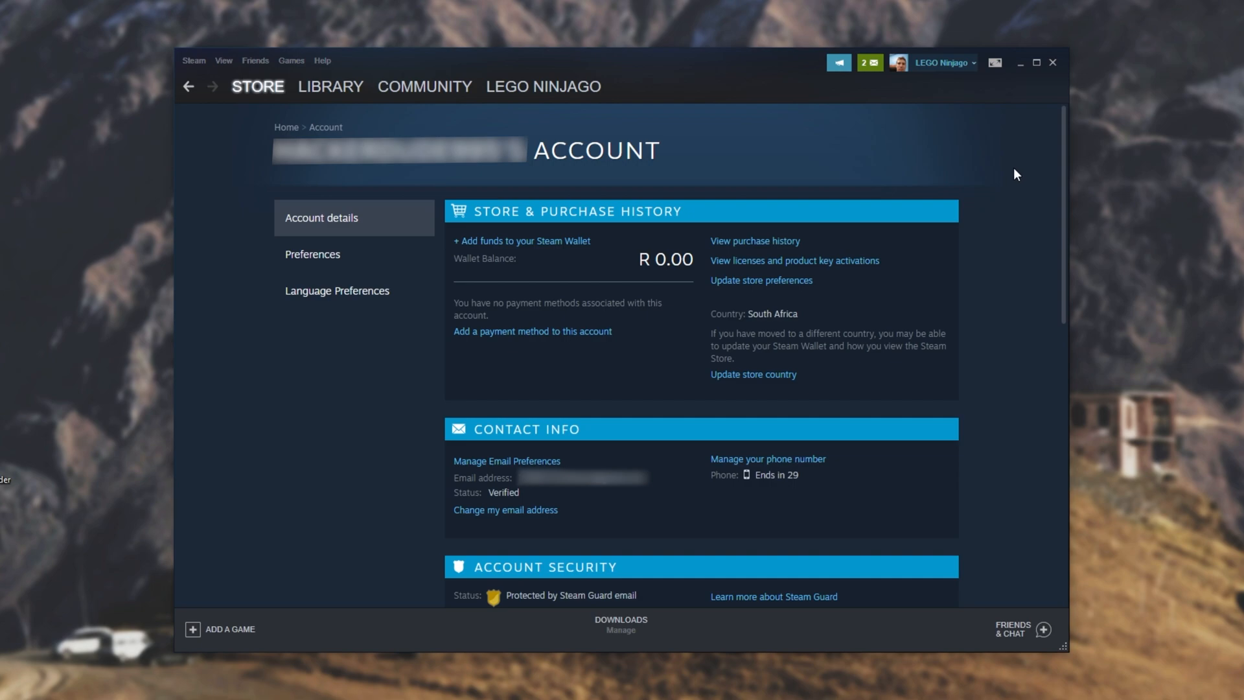
{"action": "scroll", "scroll_direction": "down", "scroll_amount": 3}
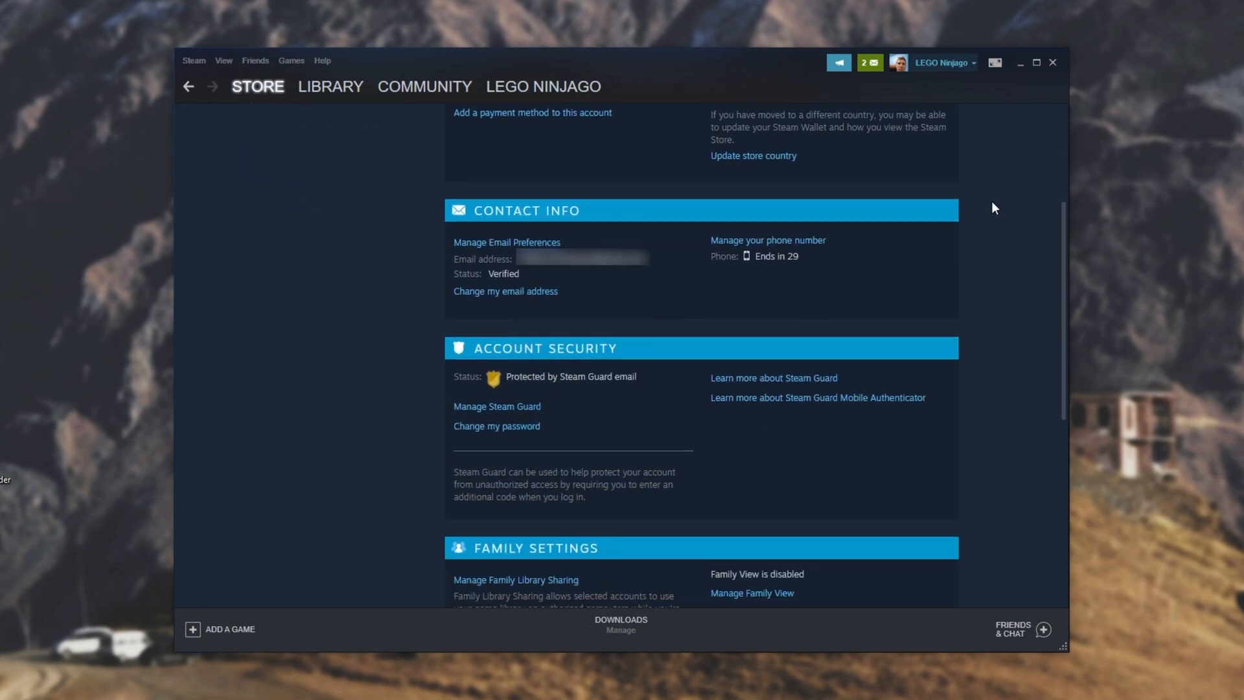
{"action": "mouse_move", "coordinate": [803, 264]}
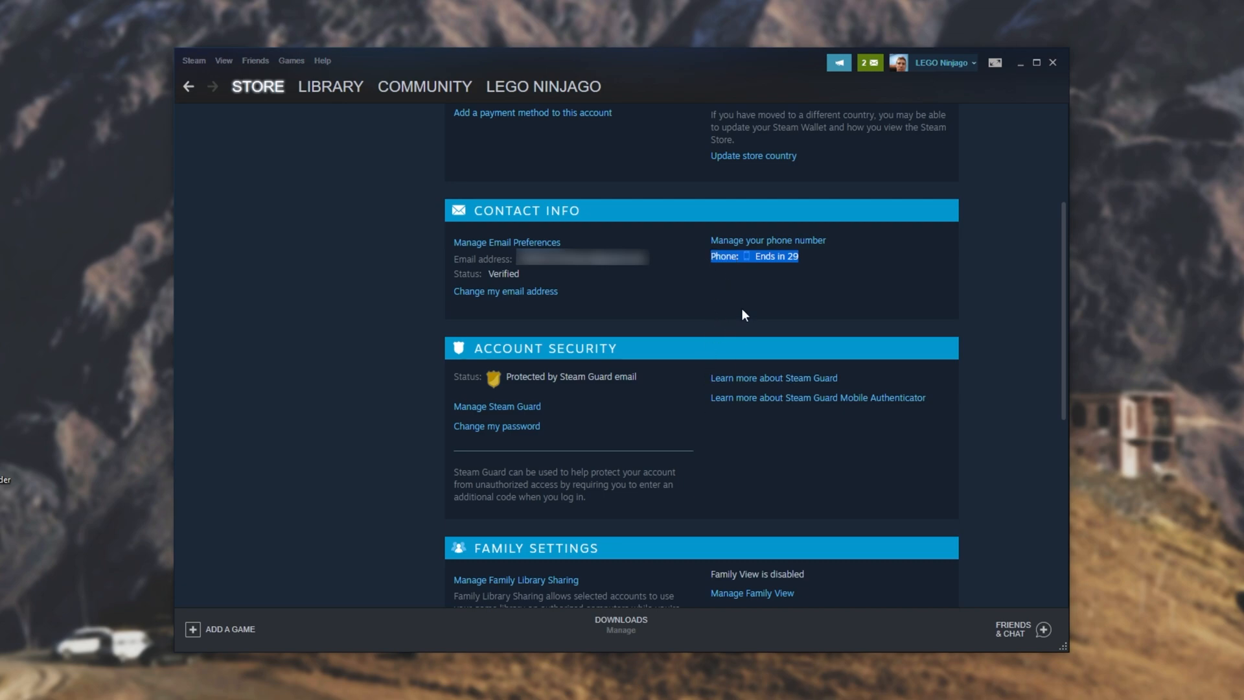
{"action": "mouse_move", "coordinate": [649, 390]}
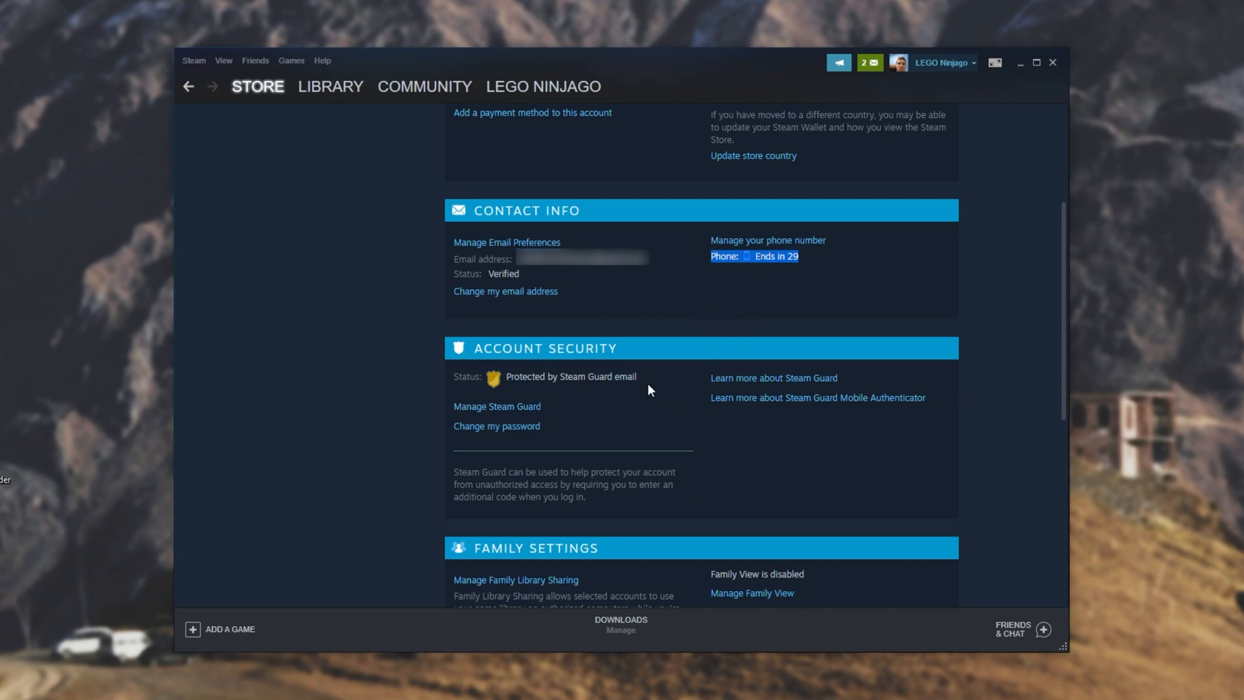
{"action": "mouse_move", "coordinate": [632, 423]}
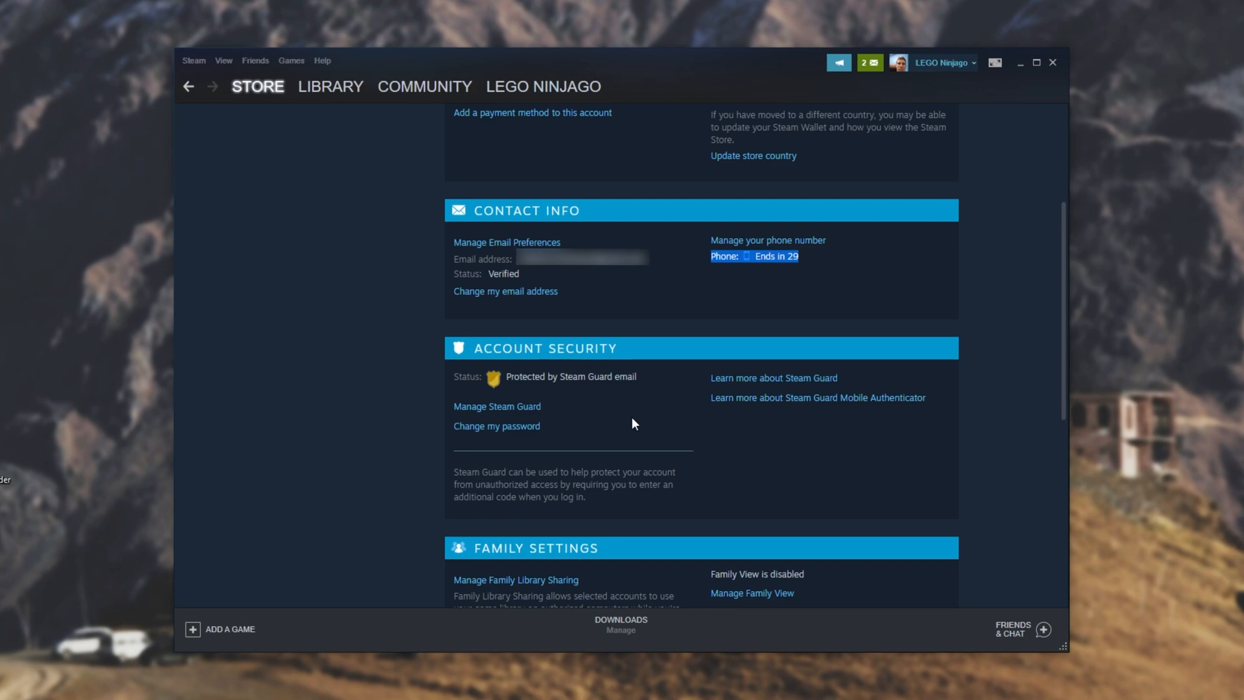
{"action": "mouse_move", "coordinate": [714, 275]}
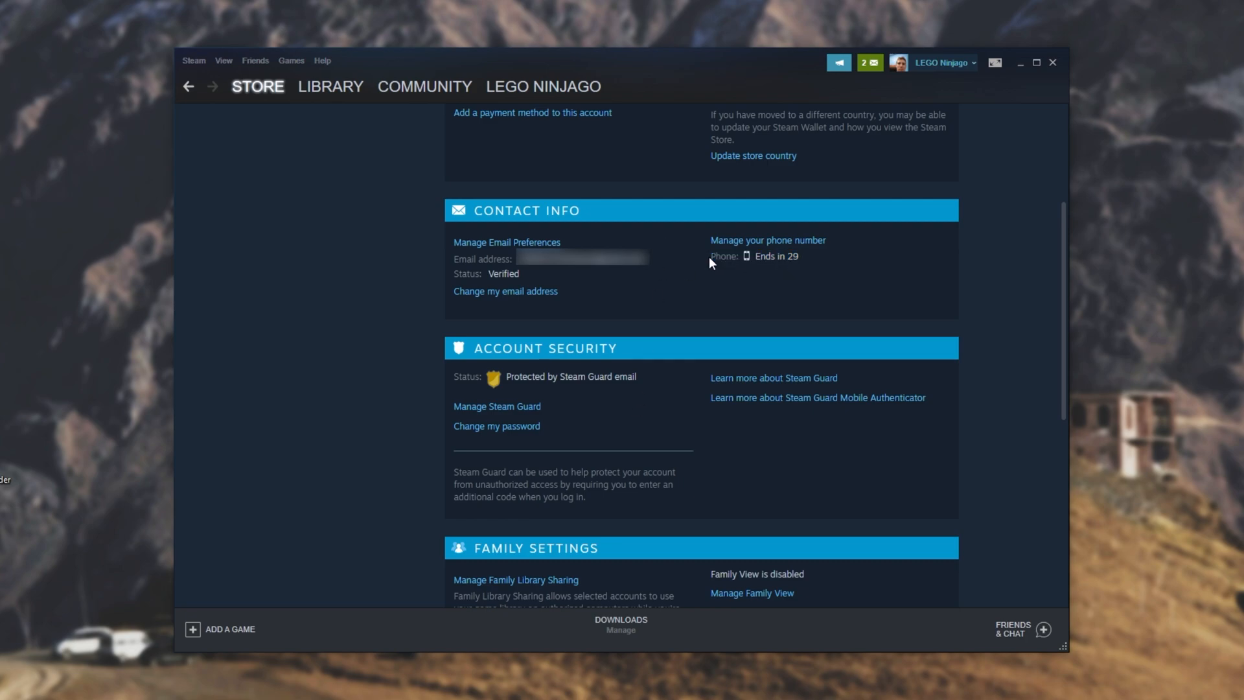
{"action": "mouse_move", "coordinate": [731, 290]}
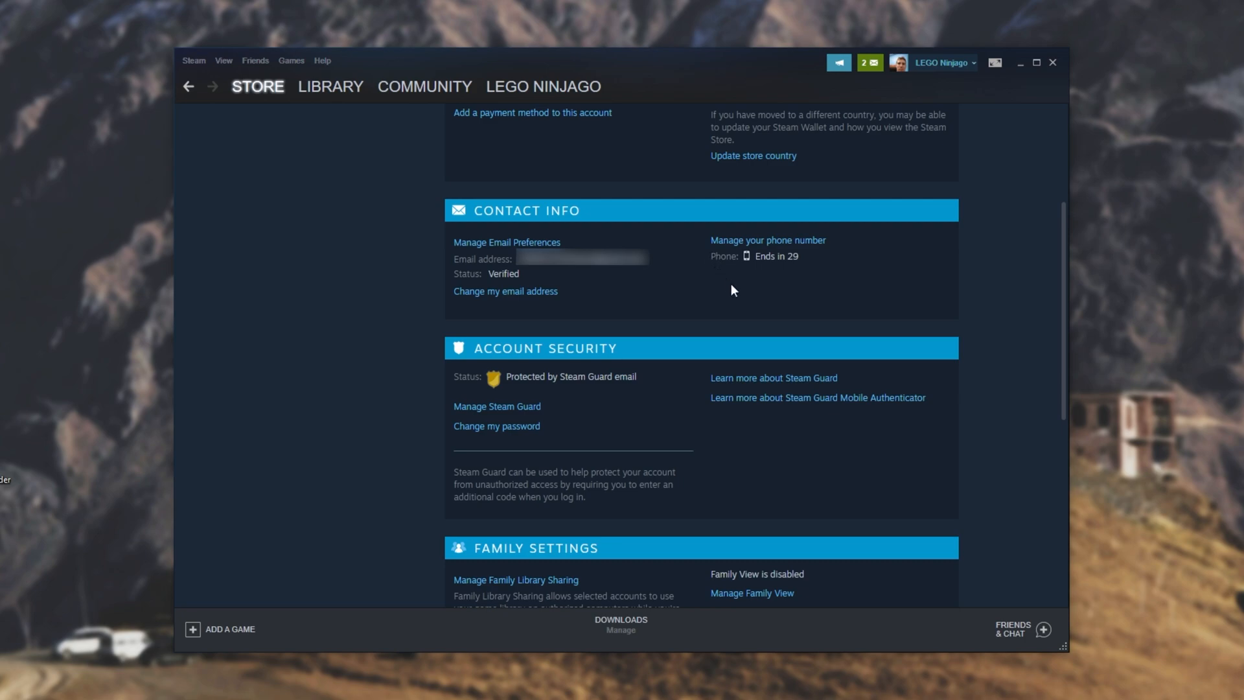
{"action": "mouse_move", "coordinate": [737, 294]}
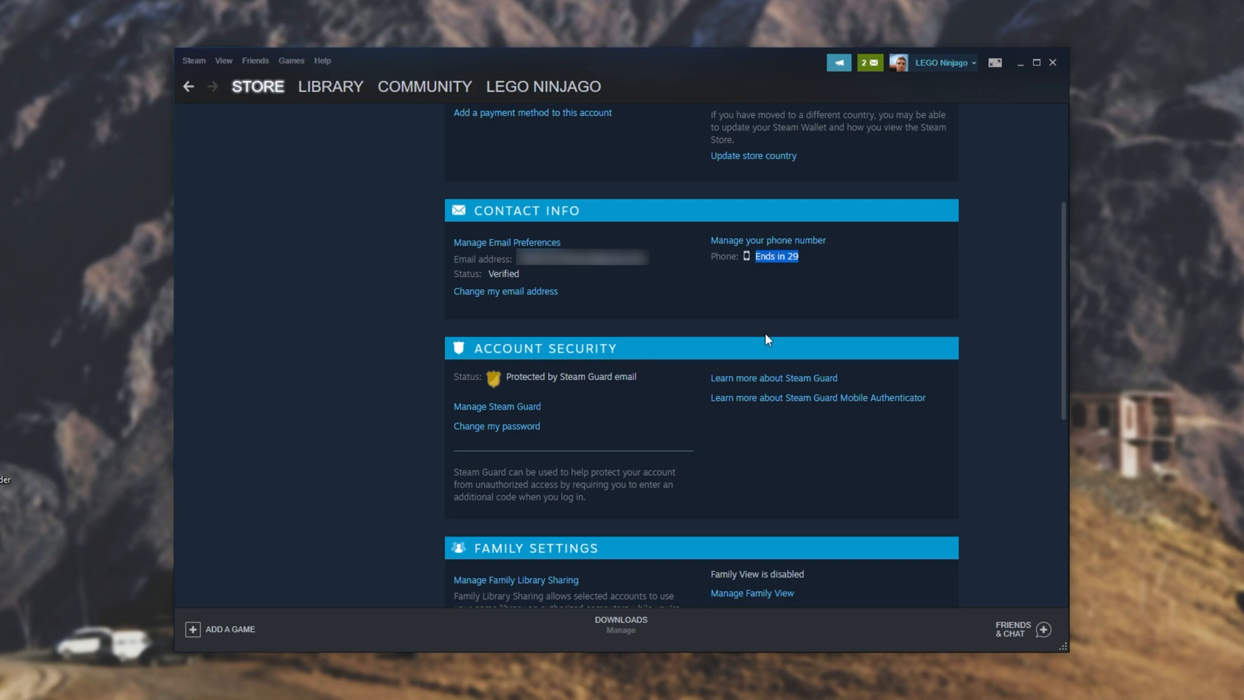
{"action": "mouse_move", "coordinate": [739, 331]}
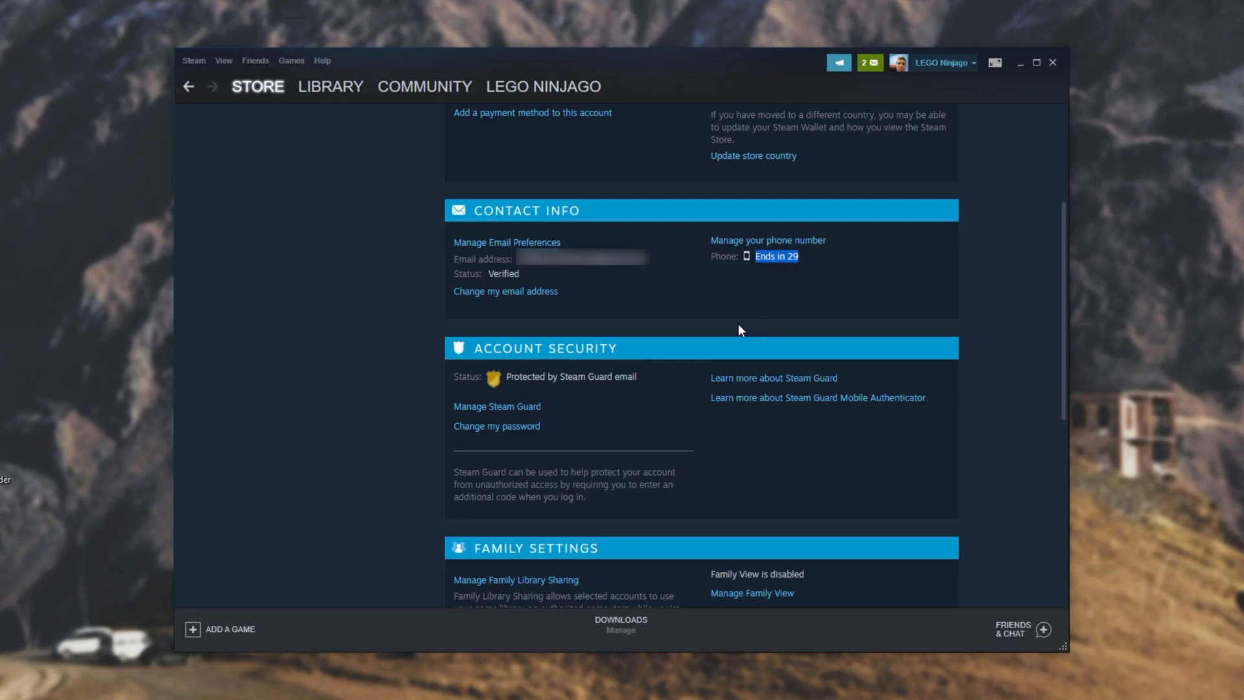
{"action": "mouse_move", "coordinate": [663, 334]}
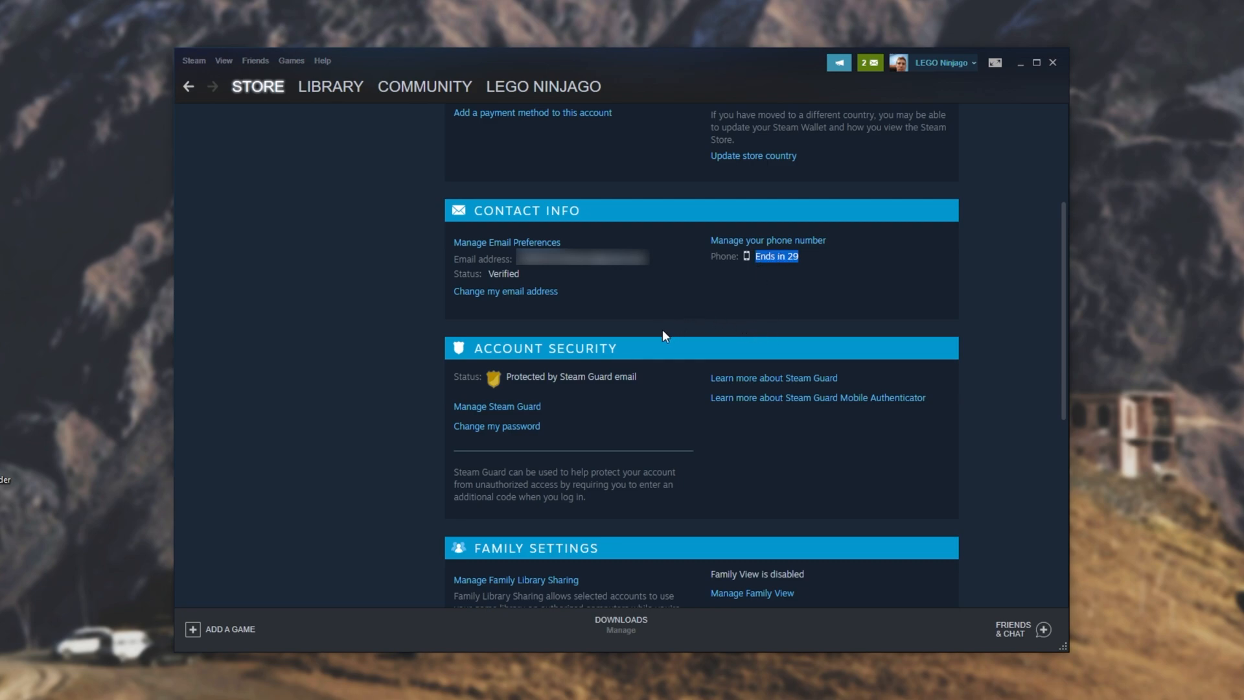
{"action": "mouse_move", "coordinate": [651, 324]}
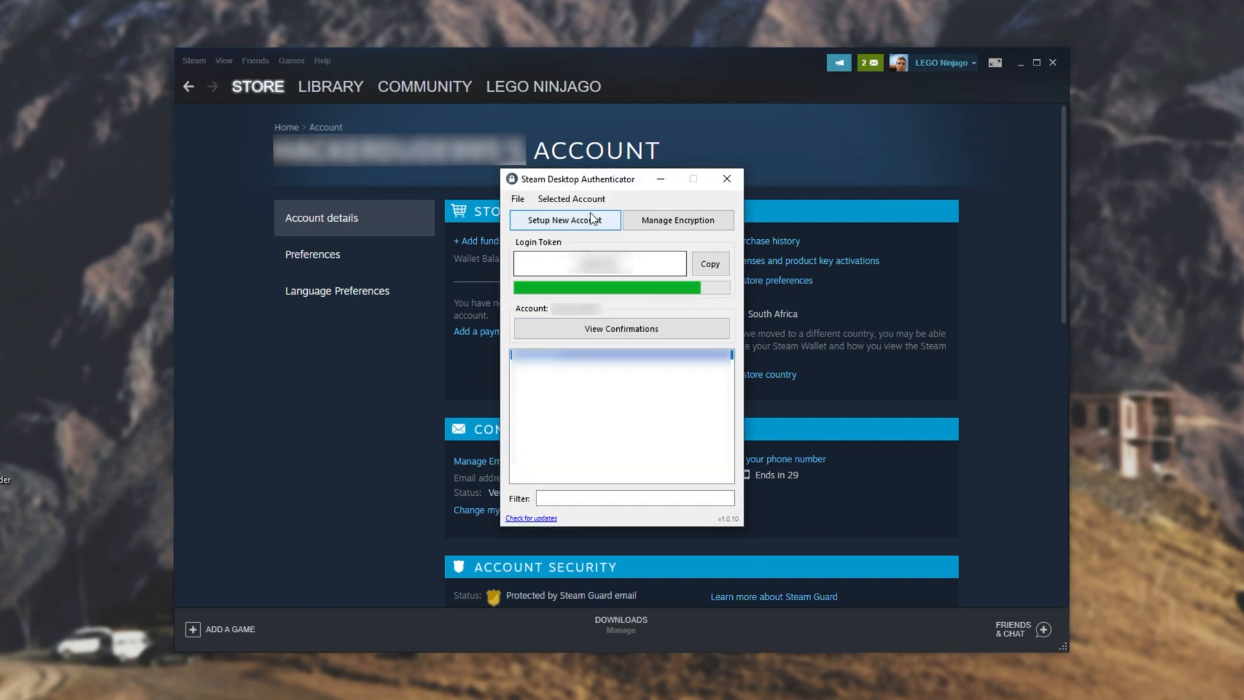
Step: Begin new-account setup, submit the Steam username and password, then the emailed verification code
{"action": "left_click", "coordinate": [564, 221]}
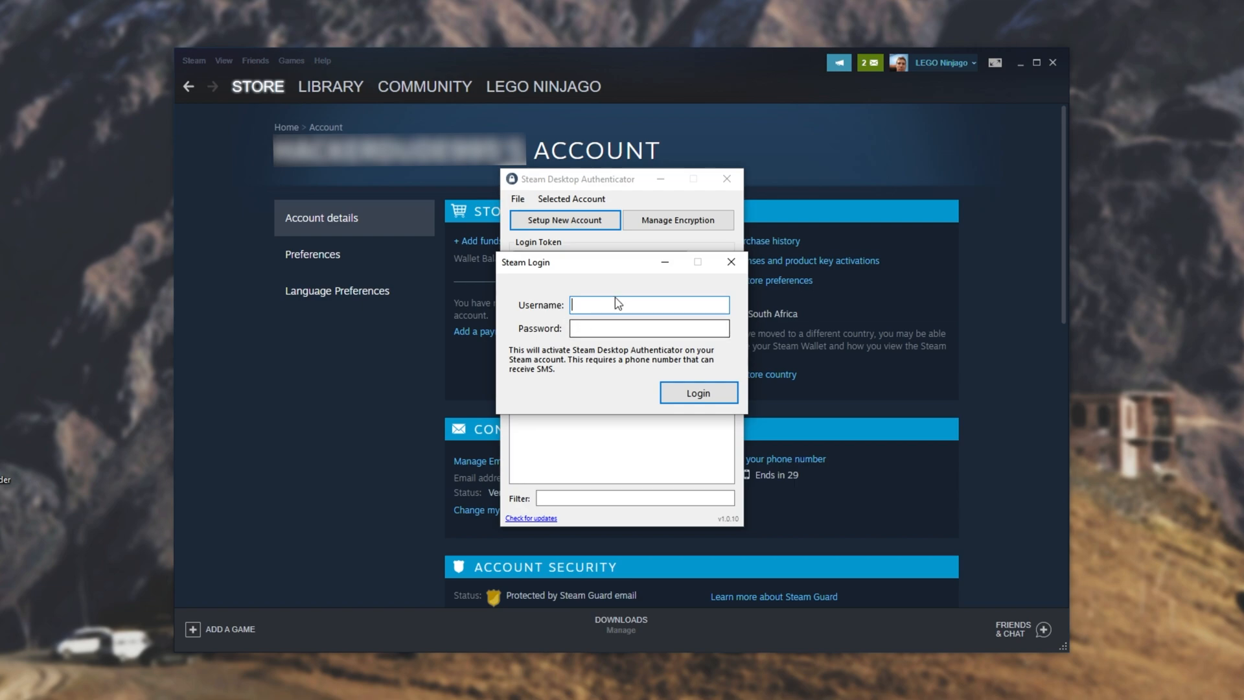
{"action": "left_click", "coordinate": [648, 304]}
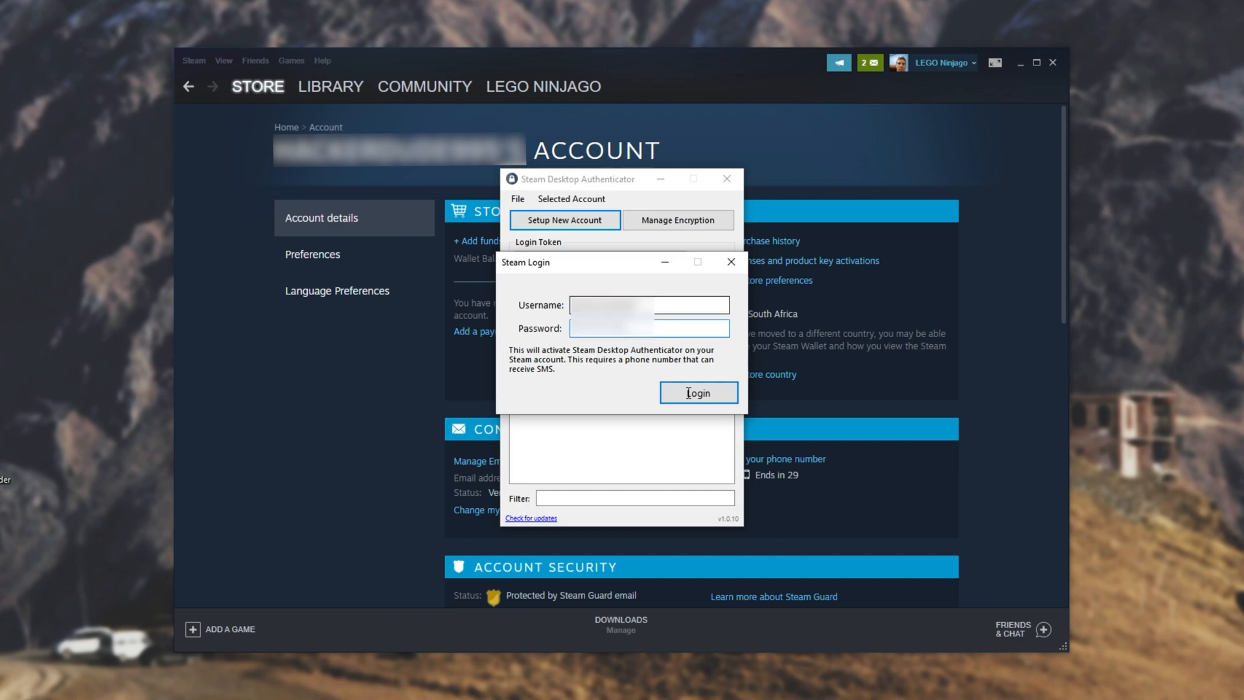
{"action": "left_click", "coordinate": [697, 392]}
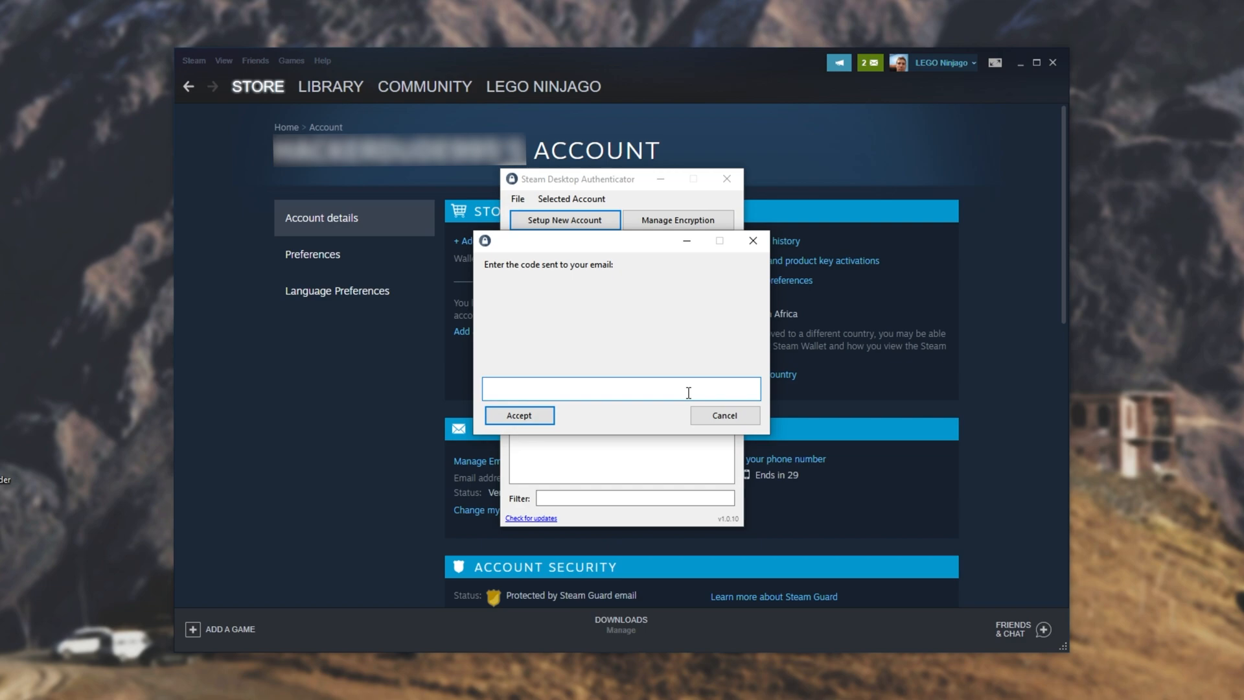
{"action": "mouse_move", "coordinate": [609, 354]}
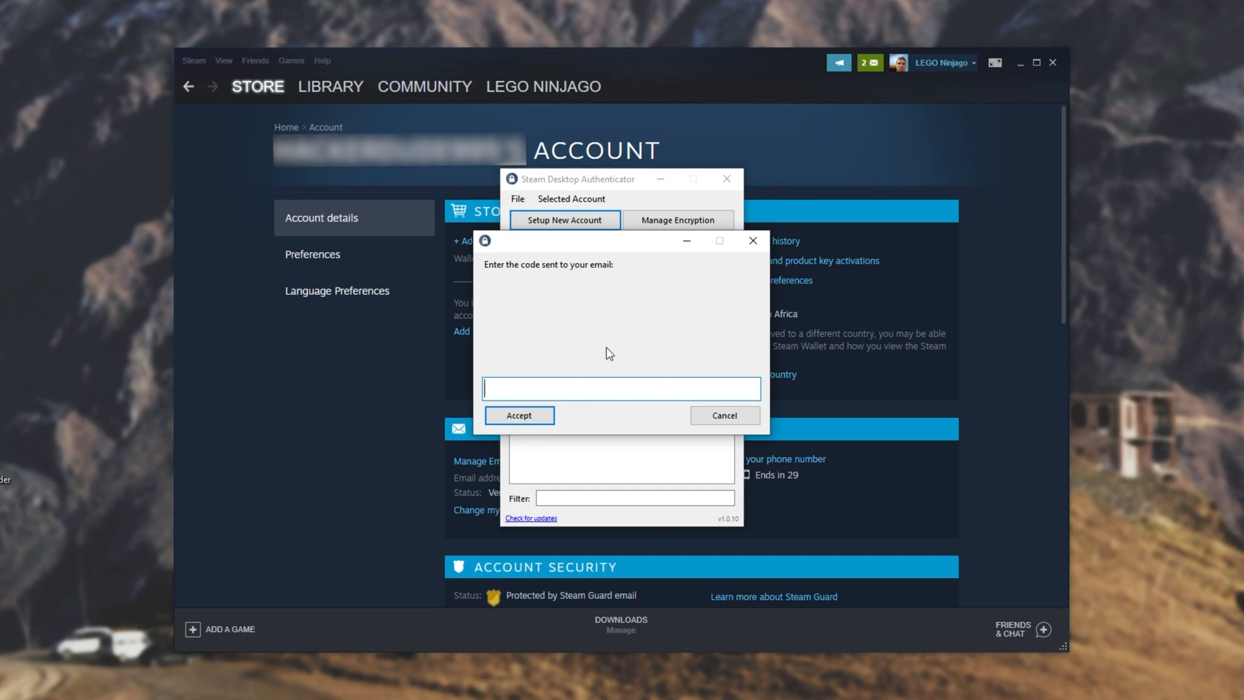
{"action": "mouse_move", "coordinate": [692, 379]}
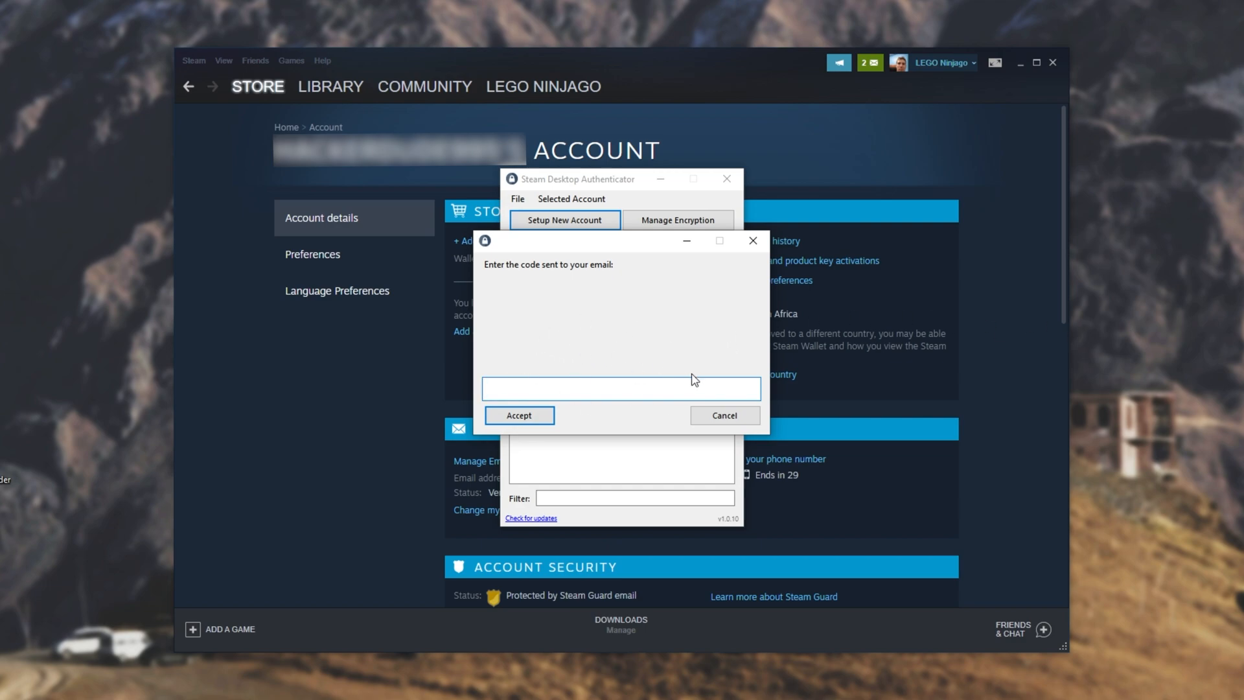
{"action": "left_click", "coordinate": [621, 387]}
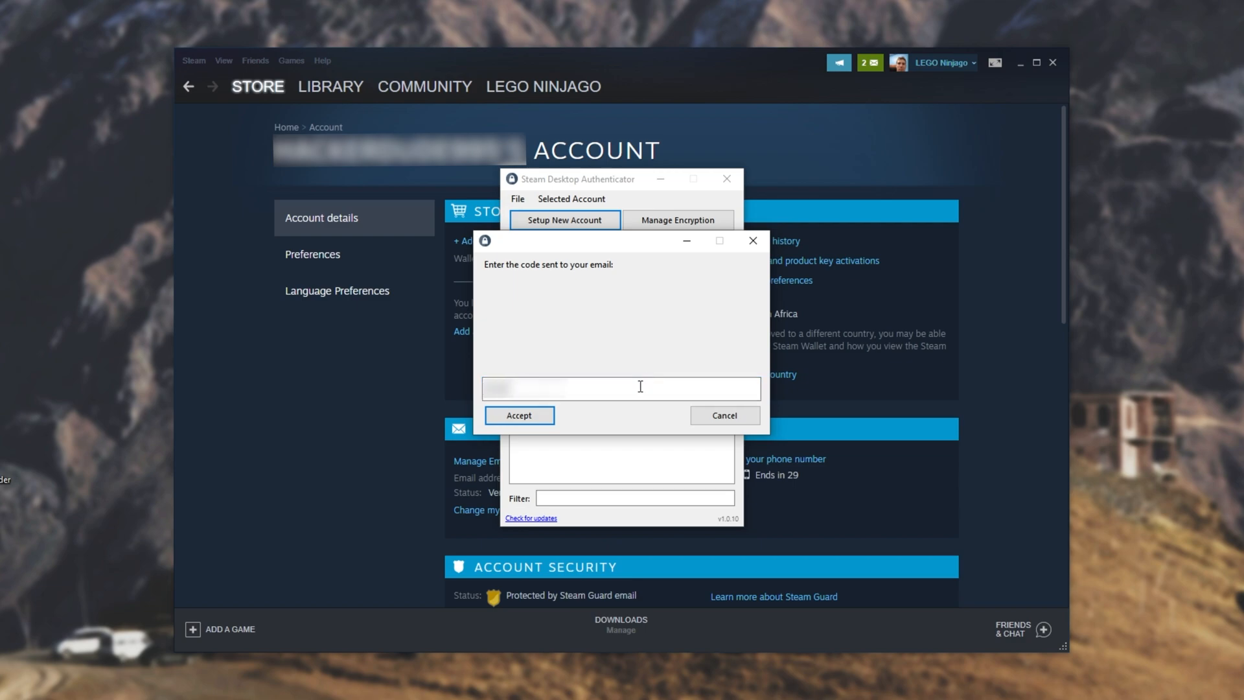
{"action": "left_click", "coordinate": [518, 415]}
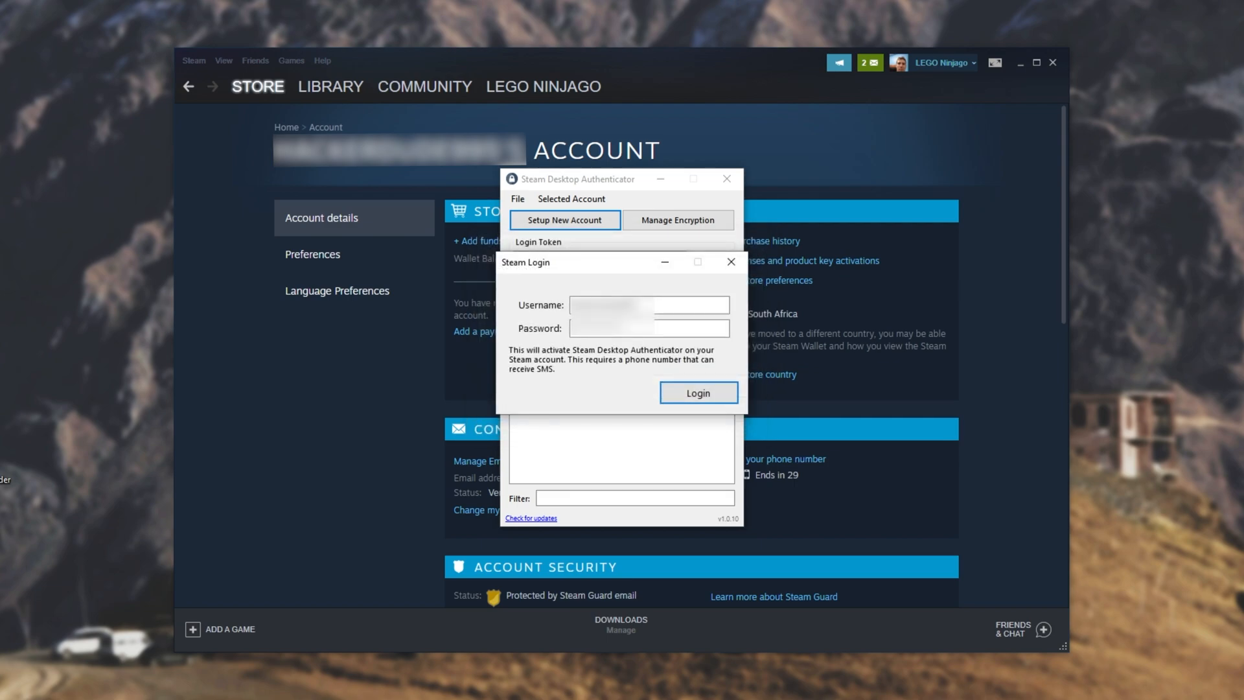
{"action": "mouse_move", "coordinate": [405, 389]}
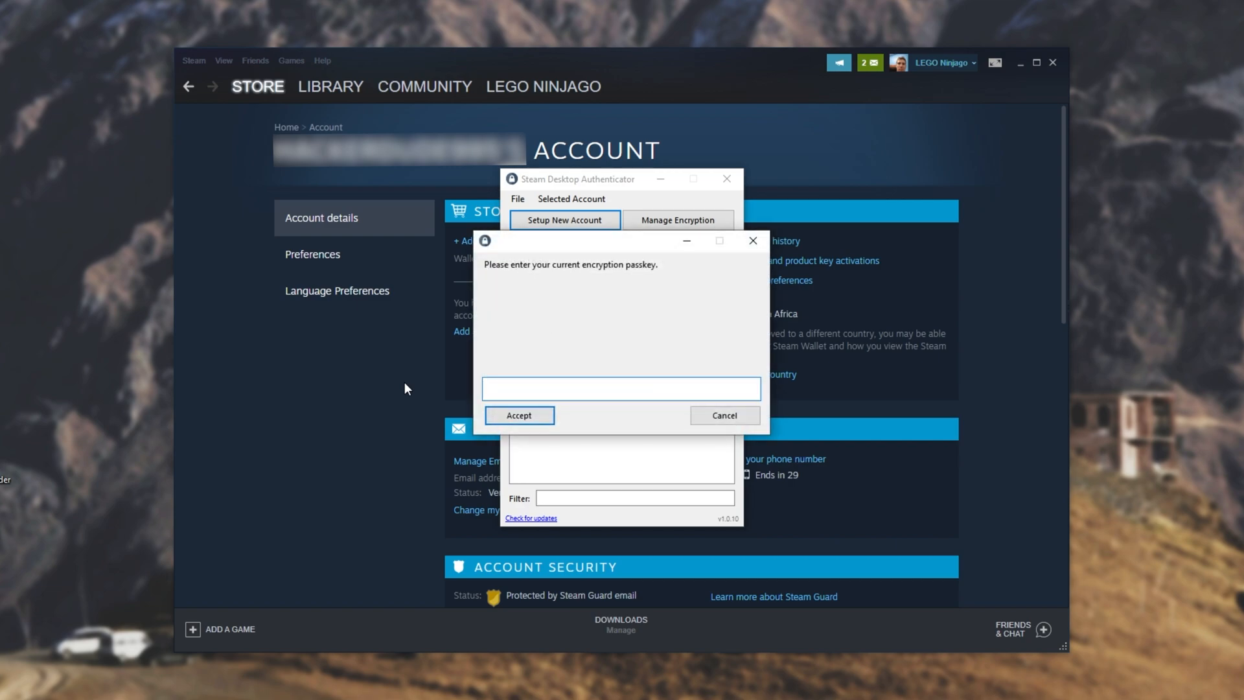
{"action": "mouse_move", "coordinate": [578, 338]}
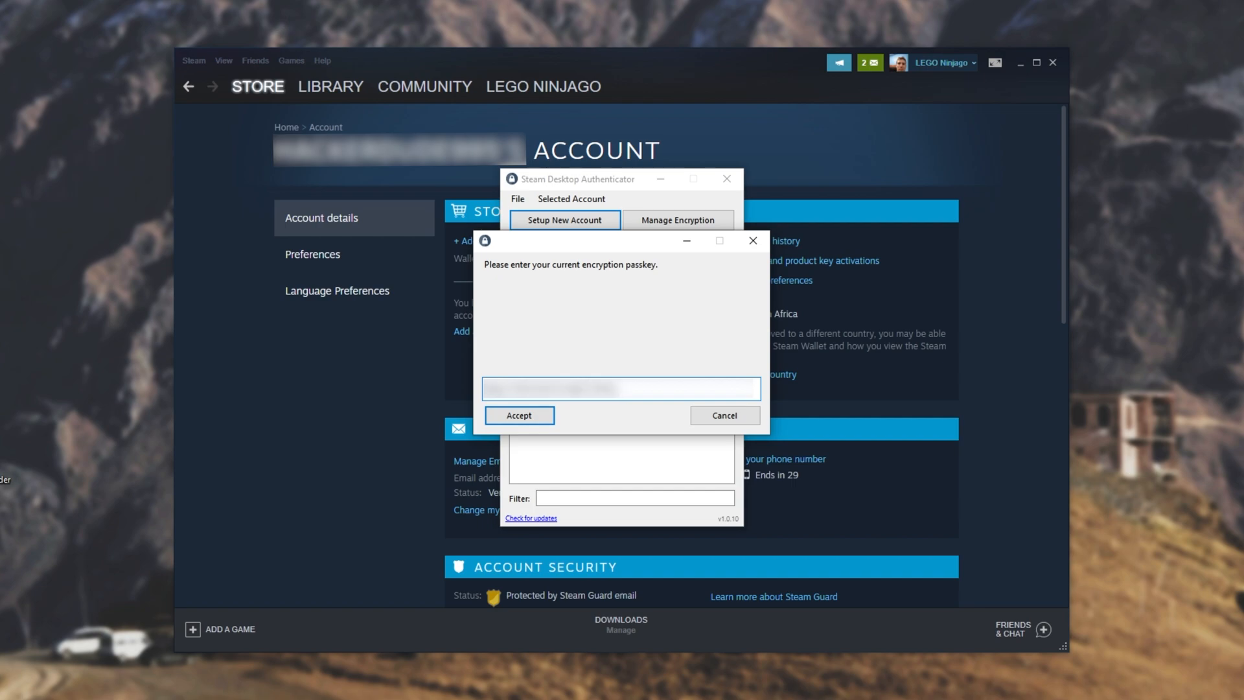
Step: Confirm the current encryption passkey and acknowledge the revocation-code warning
{"action": "left_click", "coordinate": [519, 415]}
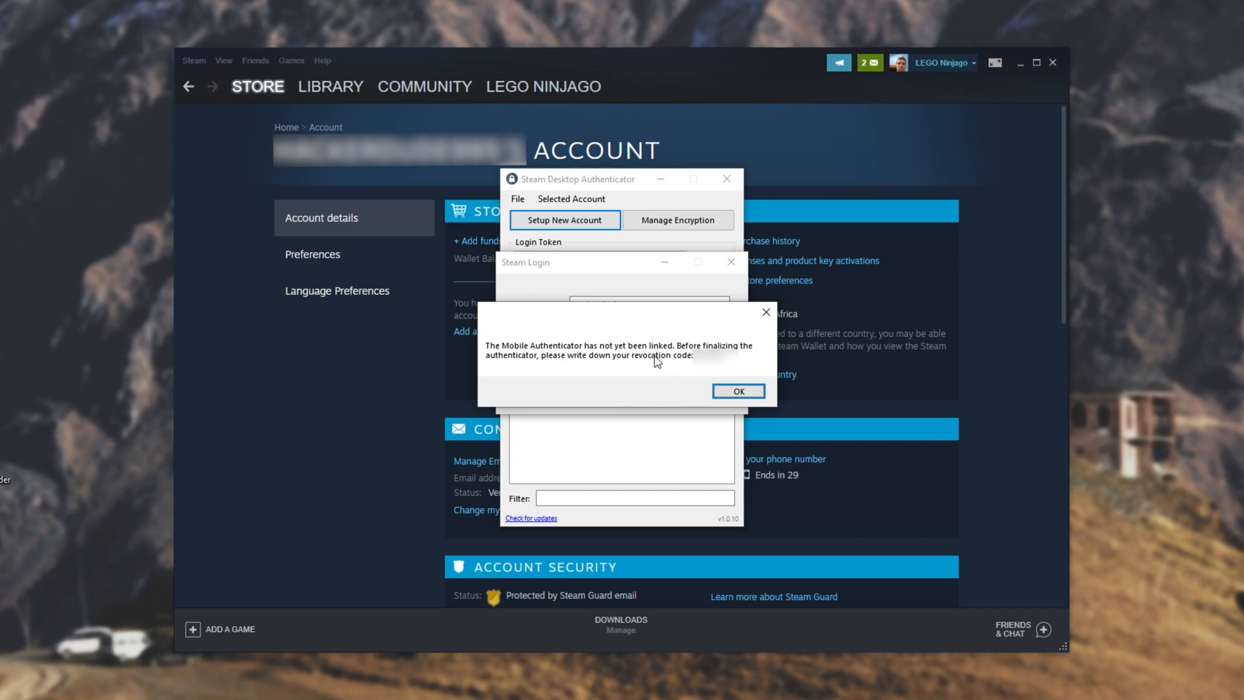
{"action": "mouse_move", "coordinate": [635, 335]}
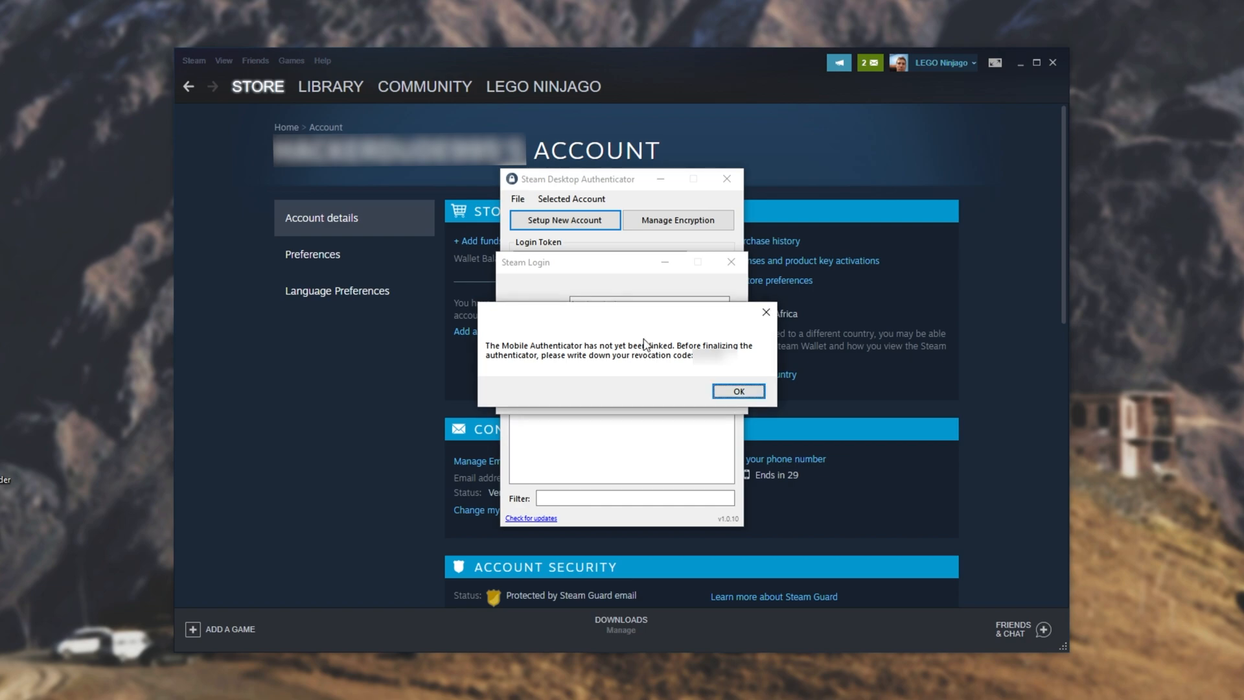
{"action": "left_click", "coordinate": [736, 390]}
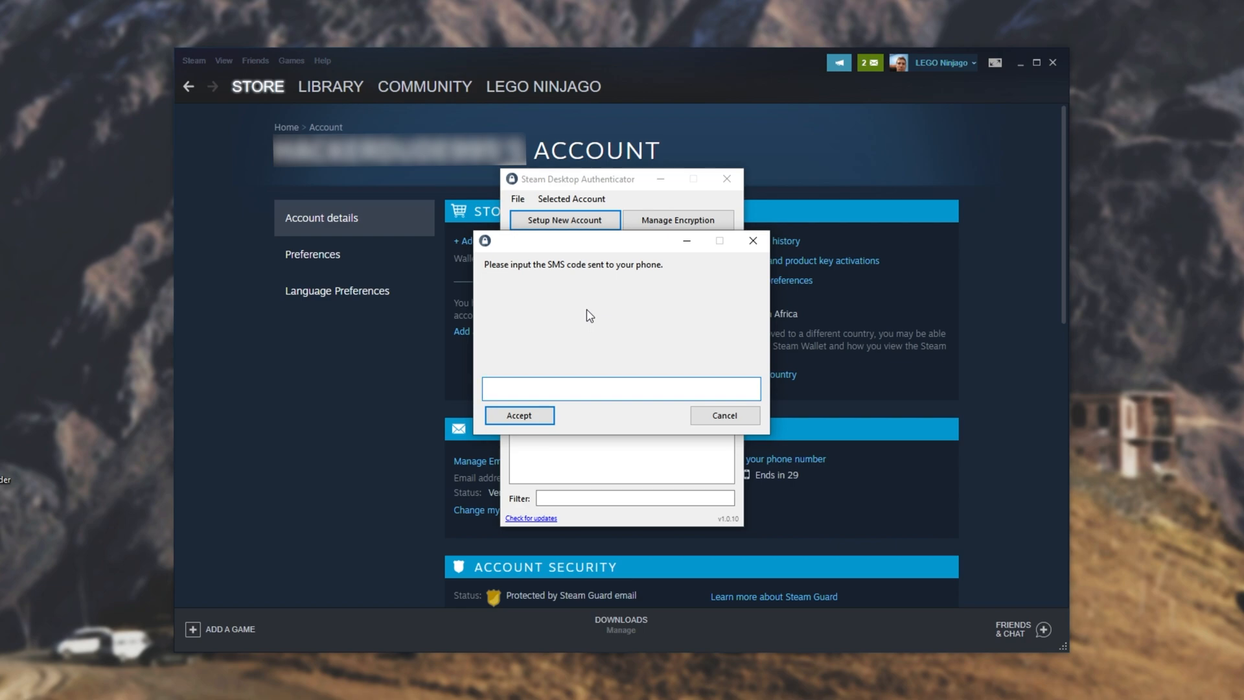
{"action": "left_click", "coordinate": [620, 389]}
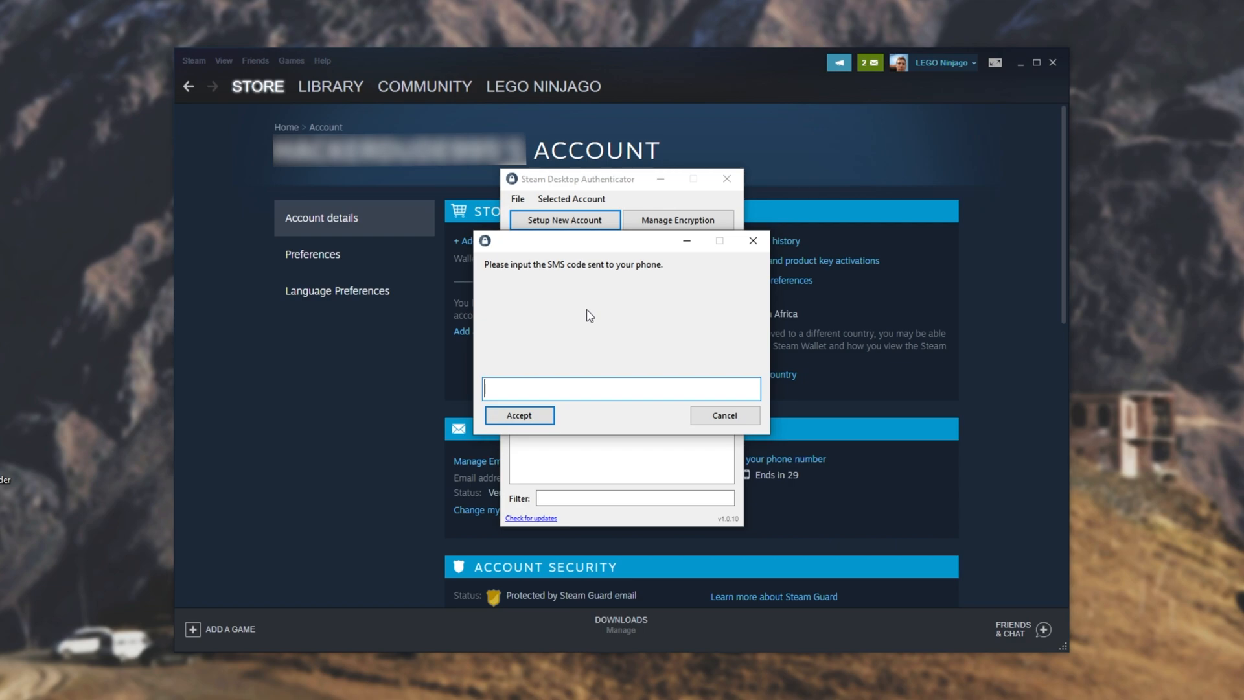
Step: Submit the SMS code and revocation code, then acknowledge the successful linking message
{"action": "left_click", "coordinate": [519, 414]}
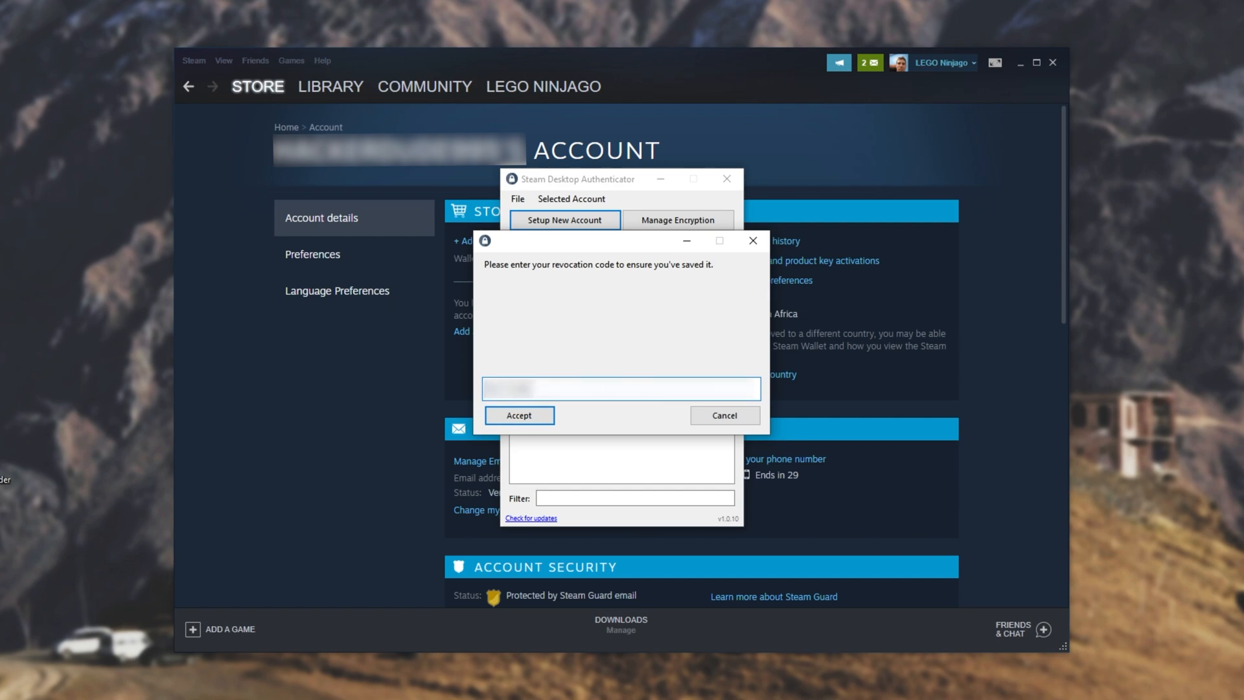
{"action": "left_click", "coordinate": [518, 415]}
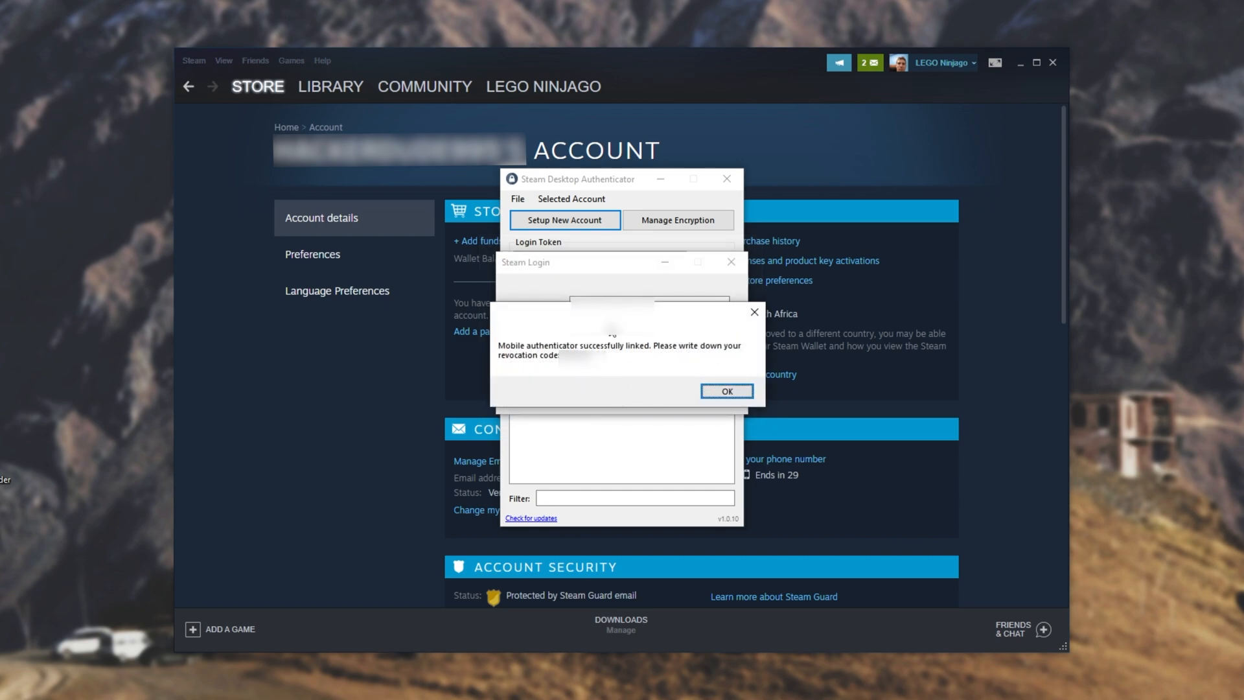
{"action": "mouse_move", "coordinate": [609, 378]}
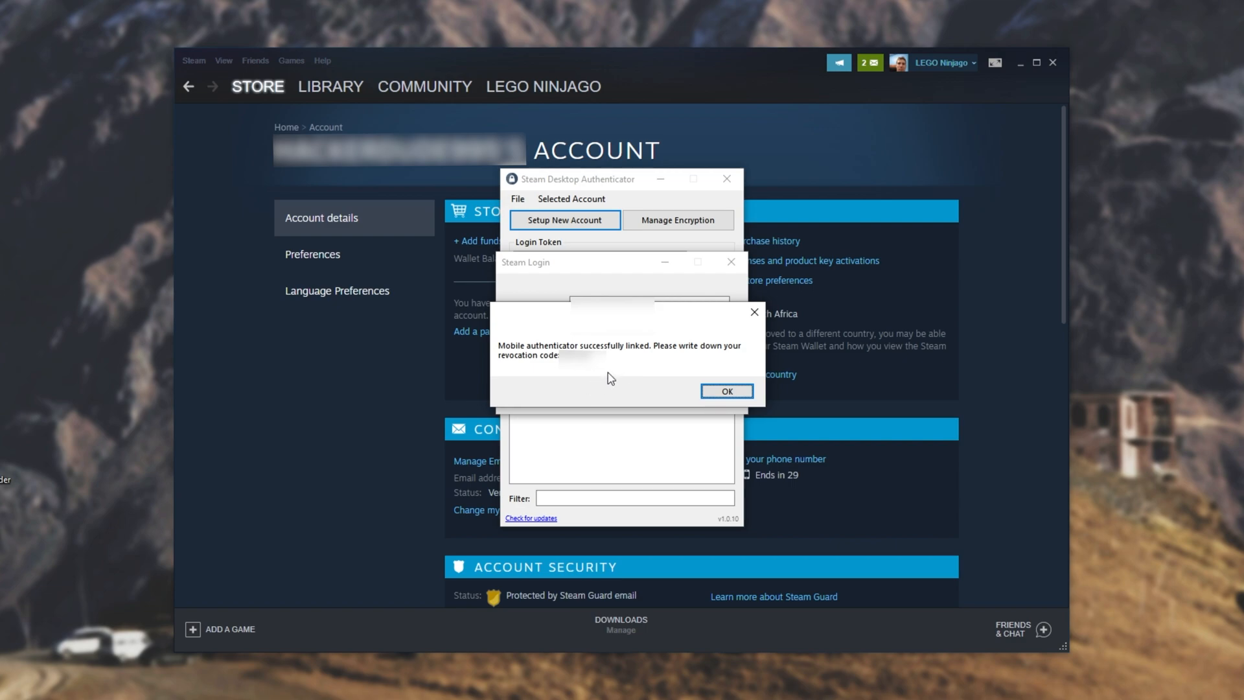
{"action": "left_click", "coordinate": [725, 390]}
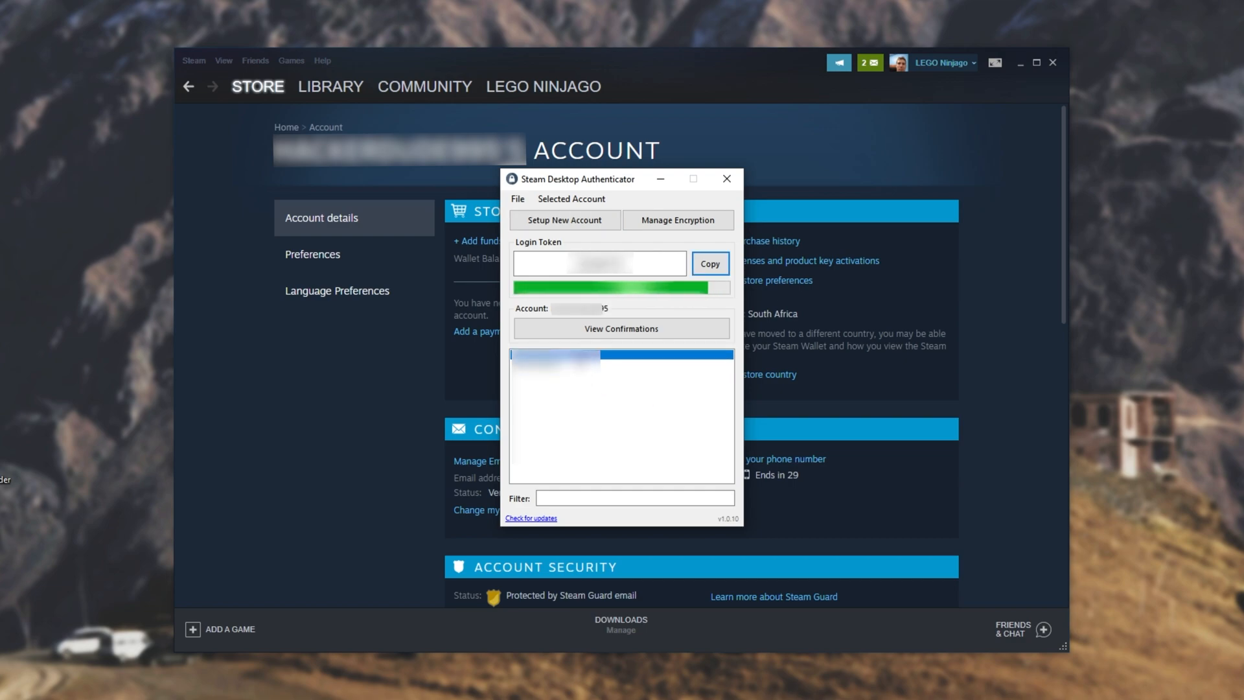
{"action": "mouse_move", "coordinate": [621, 328]}
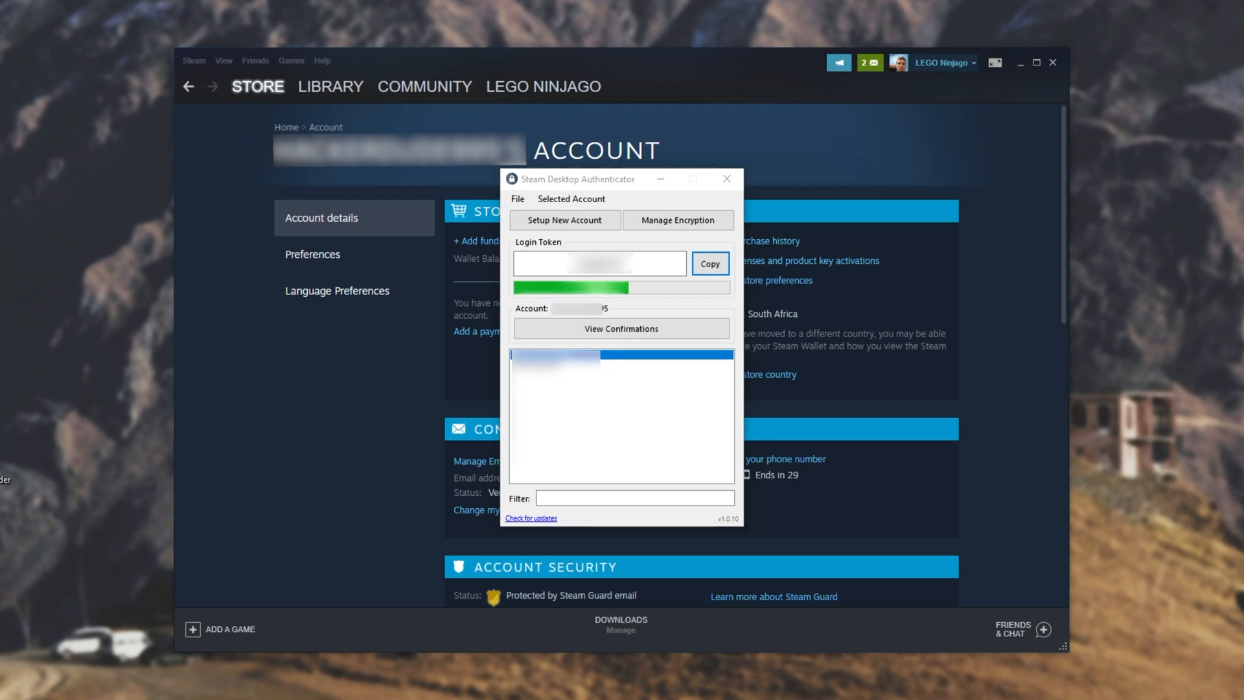
{"action": "mouse_move", "coordinate": [641, 380]}
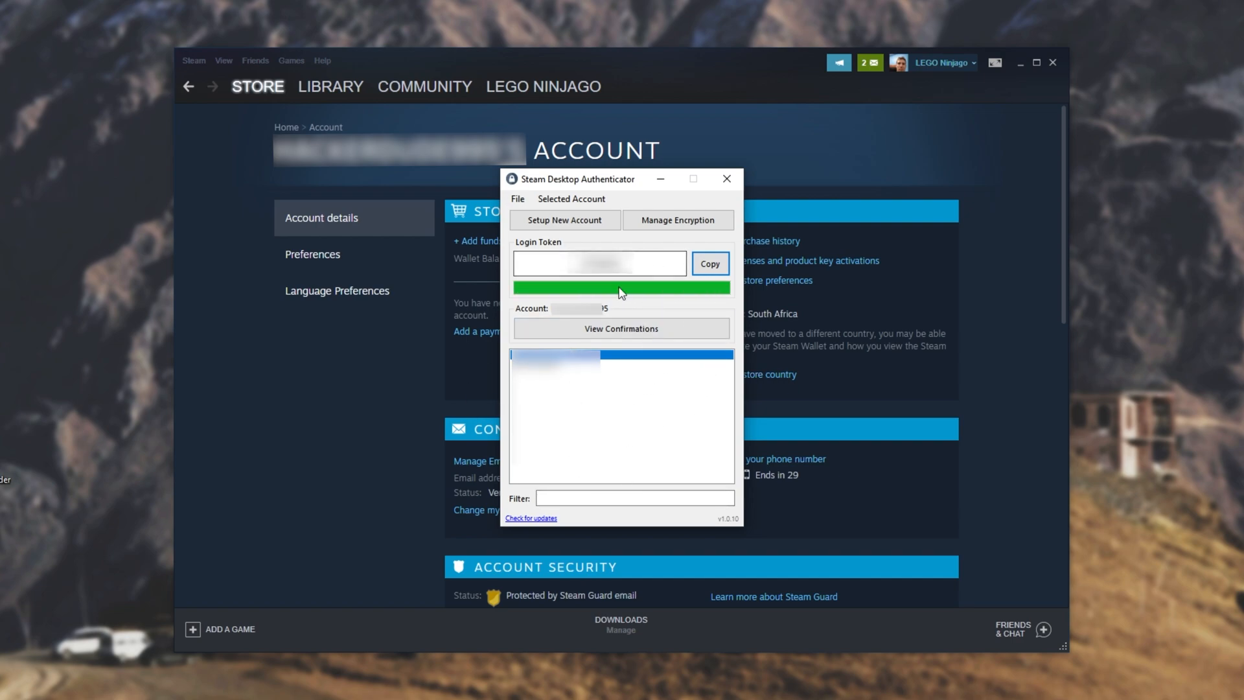
{"action": "left_click", "coordinate": [517, 198]}
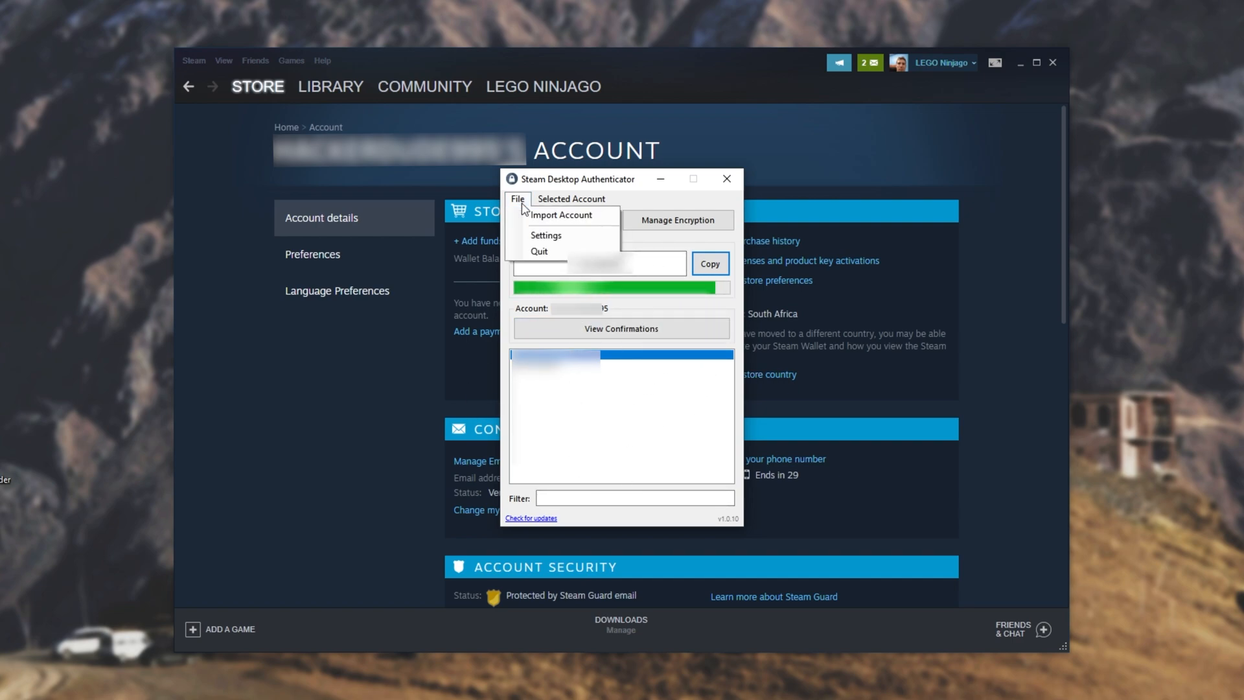
{"action": "left_click", "coordinate": [545, 236]}
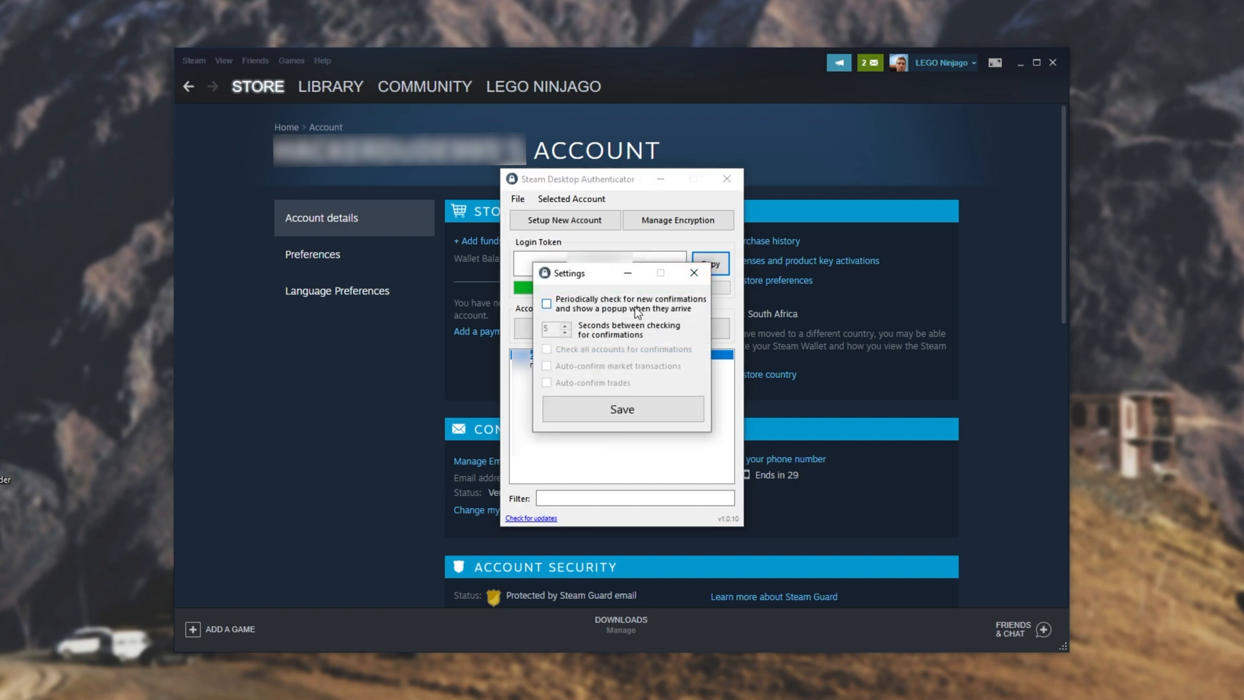
{"action": "left_click", "coordinate": [545, 303]}
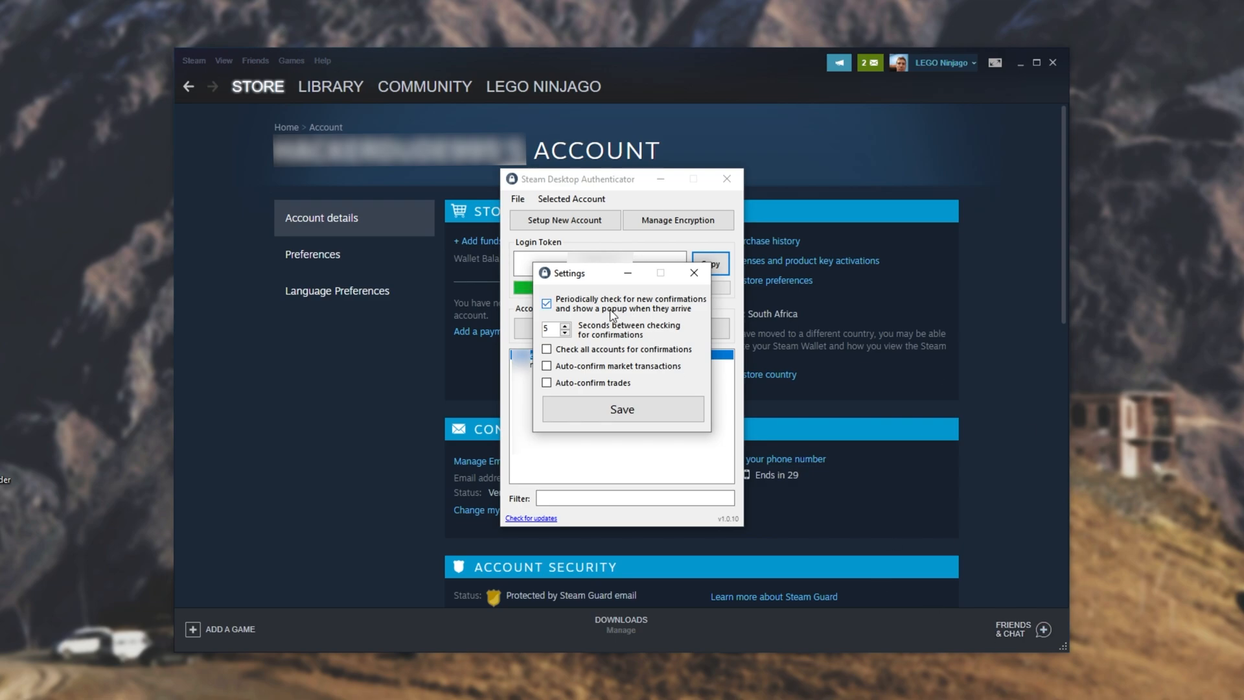
{"action": "mouse_move", "coordinate": [617, 309]}
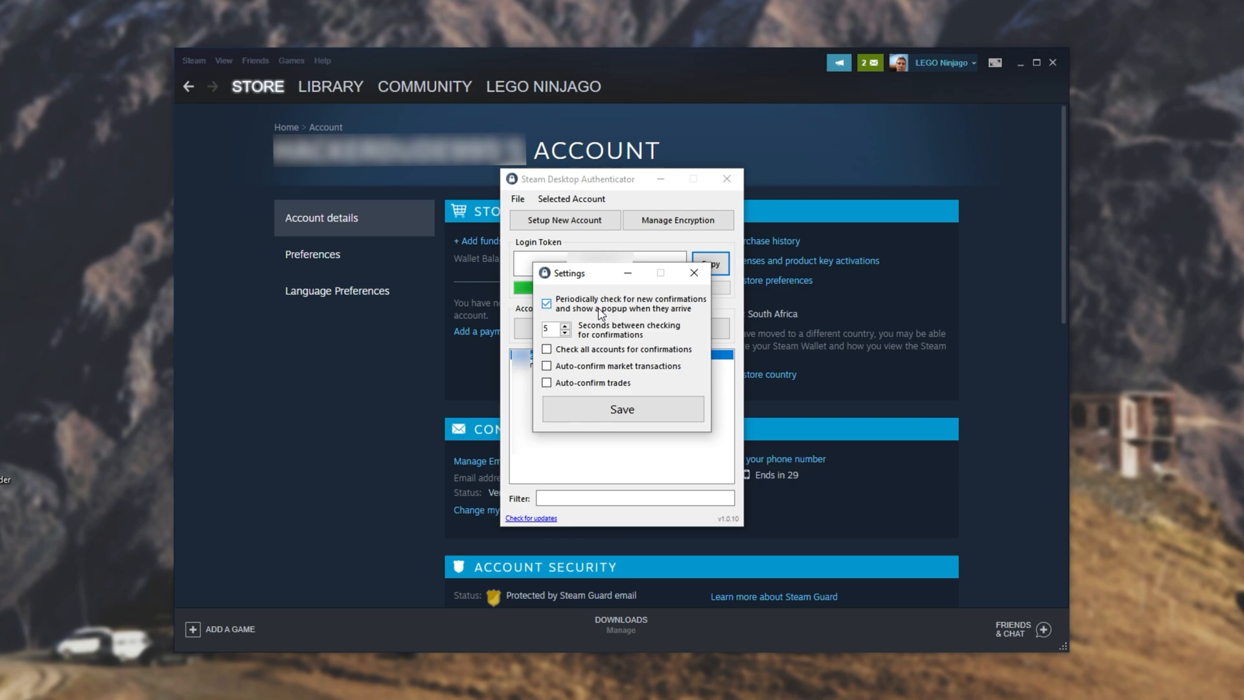
{"action": "left_click", "coordinate": [546, 303]}
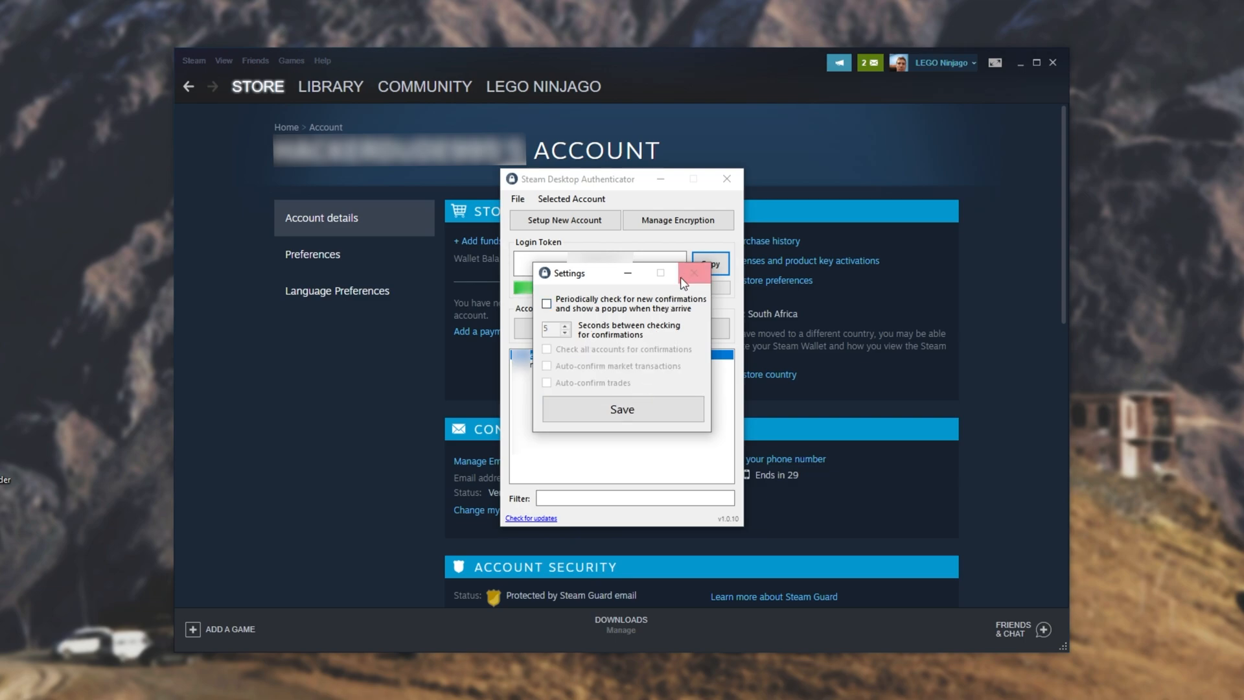
{"action": "left_click", "coordinate": [697, 274]}
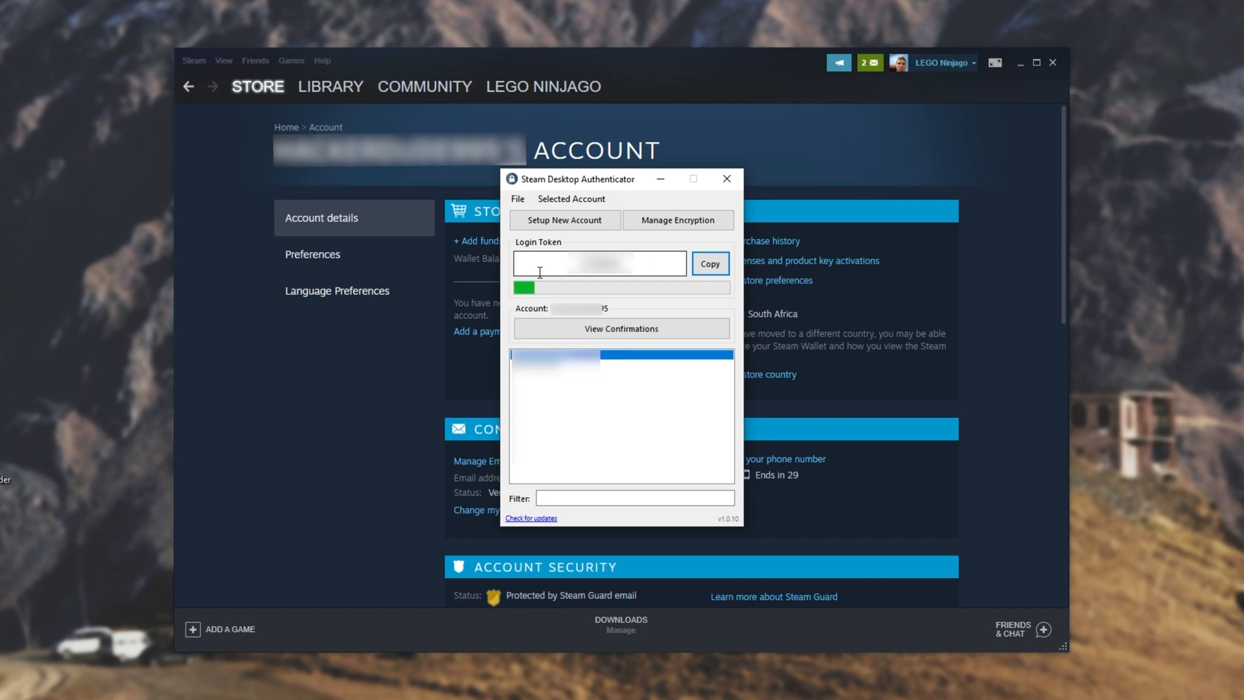
{"action": "mouse_move", "coordinate": [549, 187]}
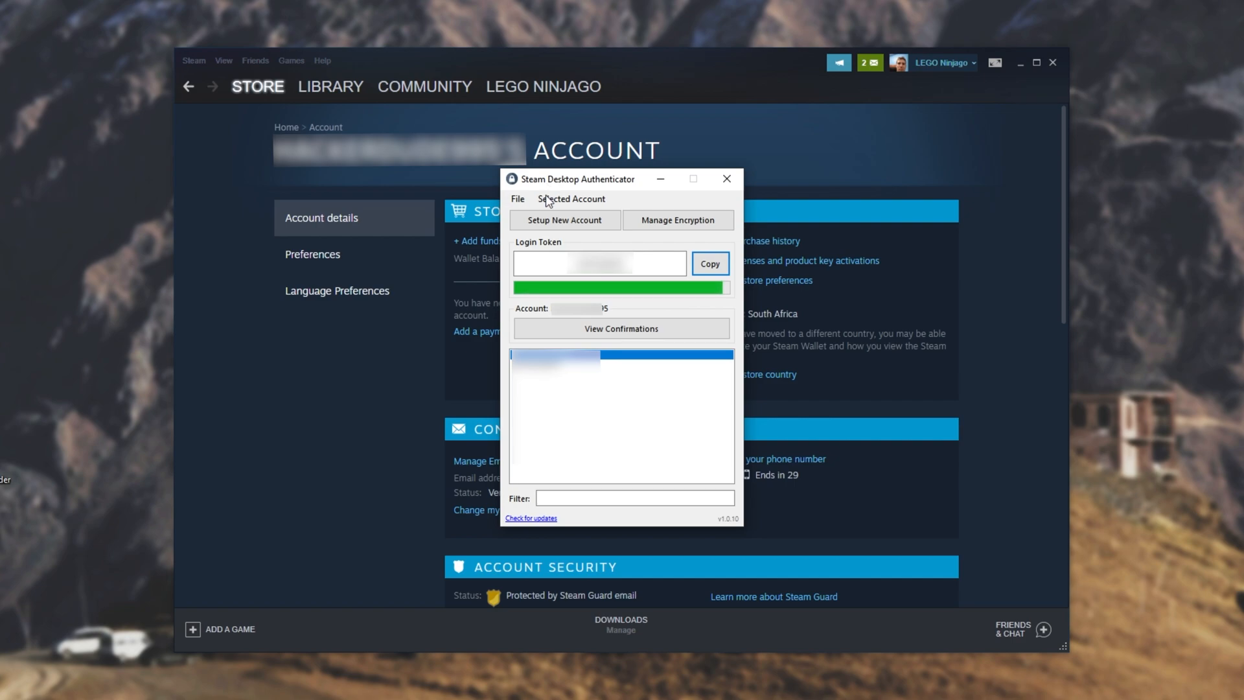
Step: Show the Selected Account menu with login, session refresh, removal and deactivation options
{"action": "left_click", "coordinate": [570, 199]}
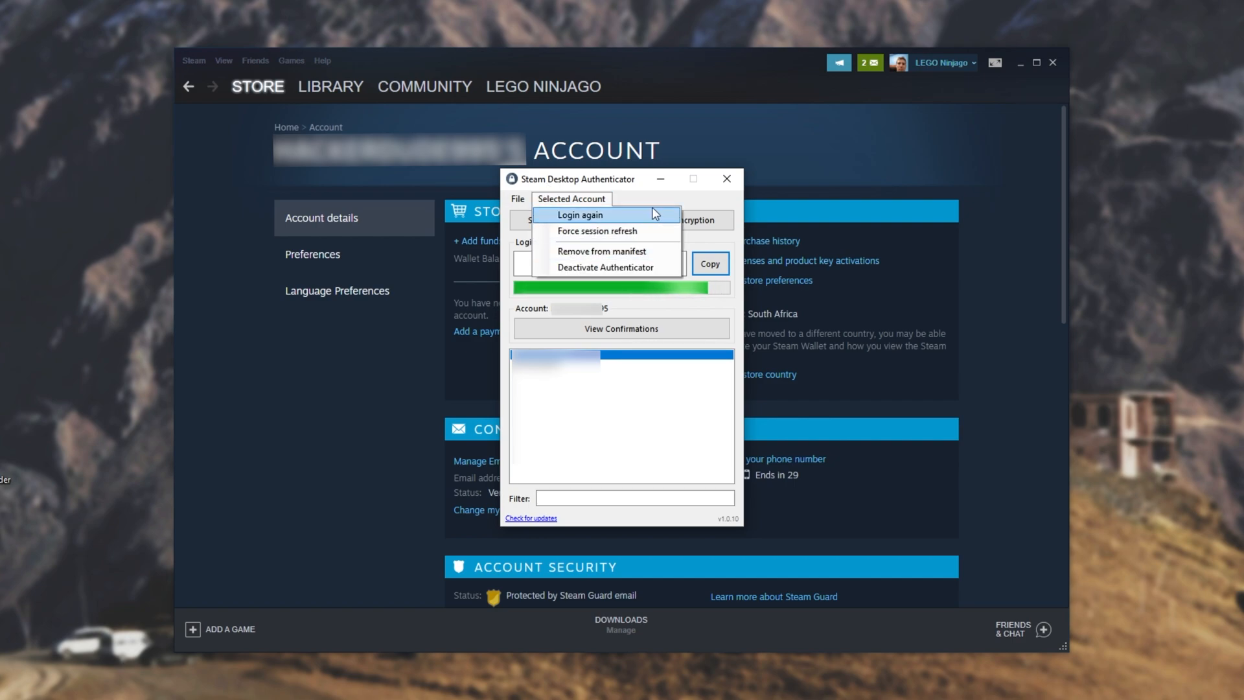
{"action": "mouse_move", "coordinate": [620, 231]}
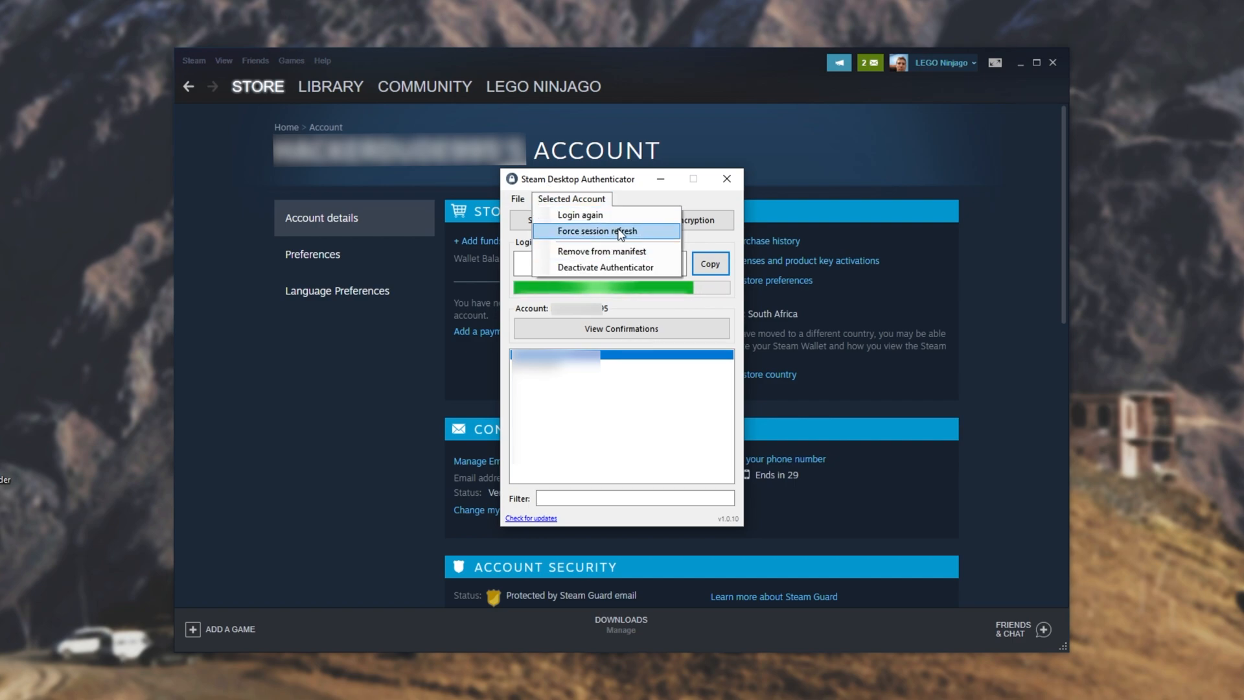
{"action": "mouse_move", "coordinate": [606, 255]}
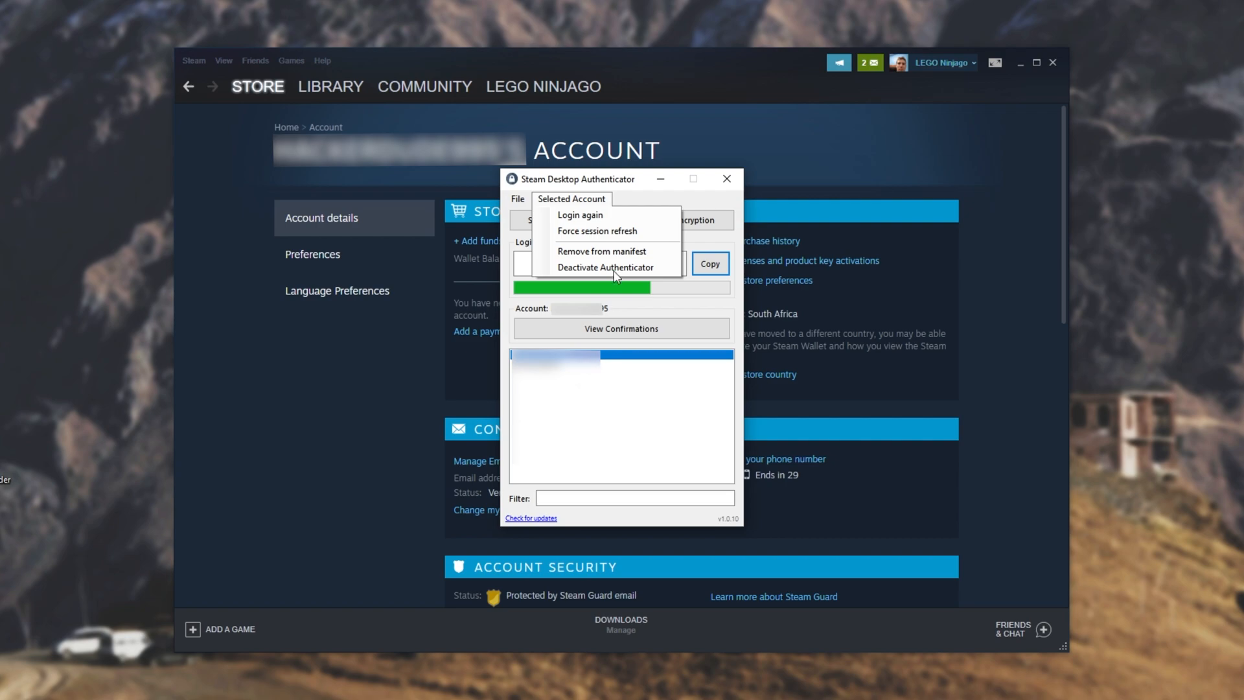
{"action": "mouse_move", "coordinate": [605, 267]}
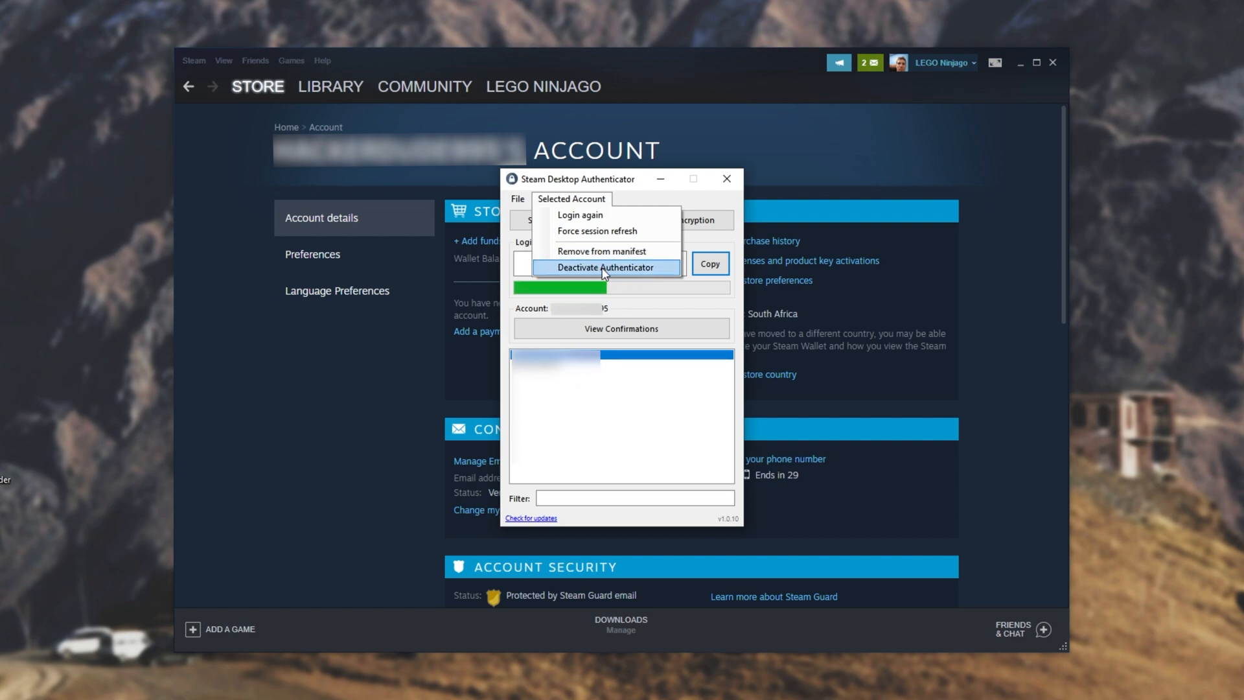
{"action": "mouse_move", "coordinate": [653, 401]}
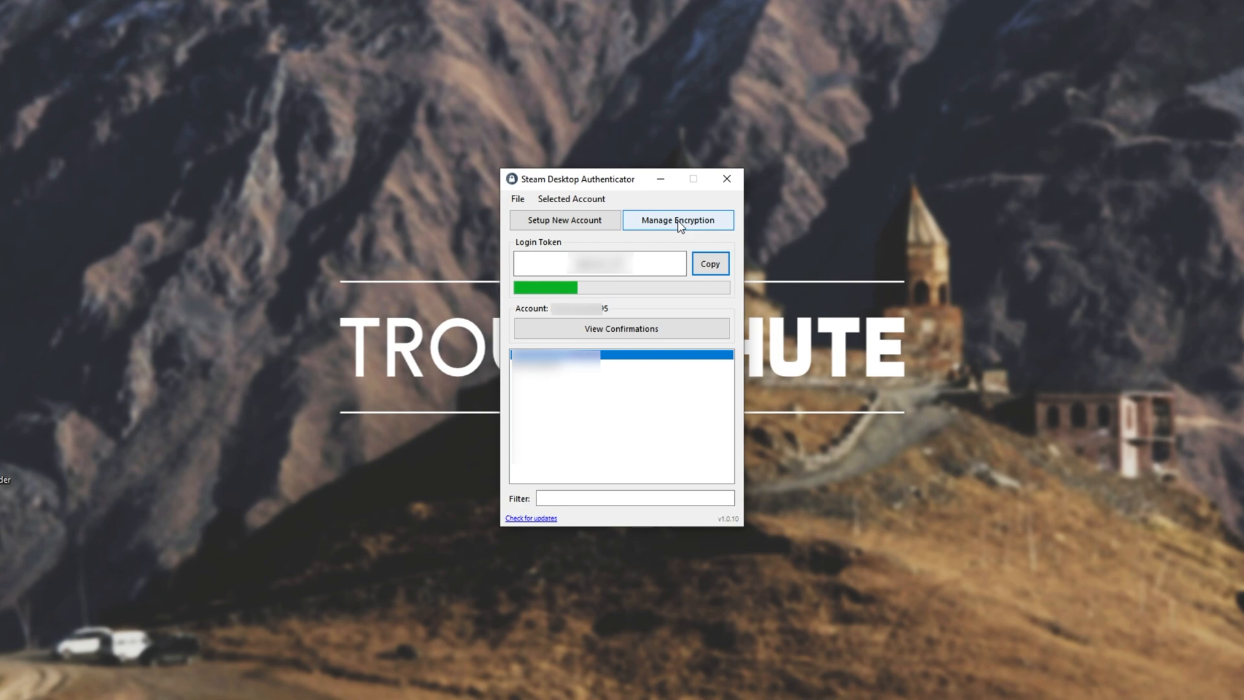
Step: Change the encryption passkey via Manage Encryption, entering the current and new passkey, and acknowledge success
{"action": "left_click", "coordinate": [676, 220]}
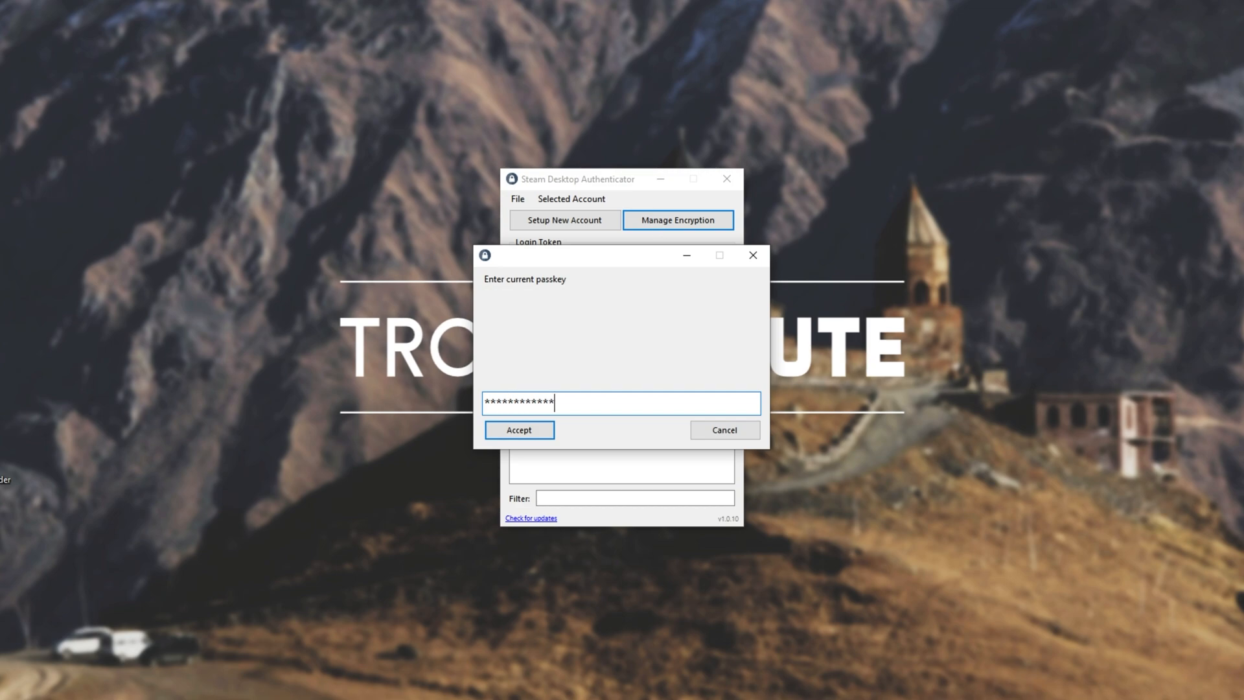
{"action": "left_click", "coordinate": [519, 429]}
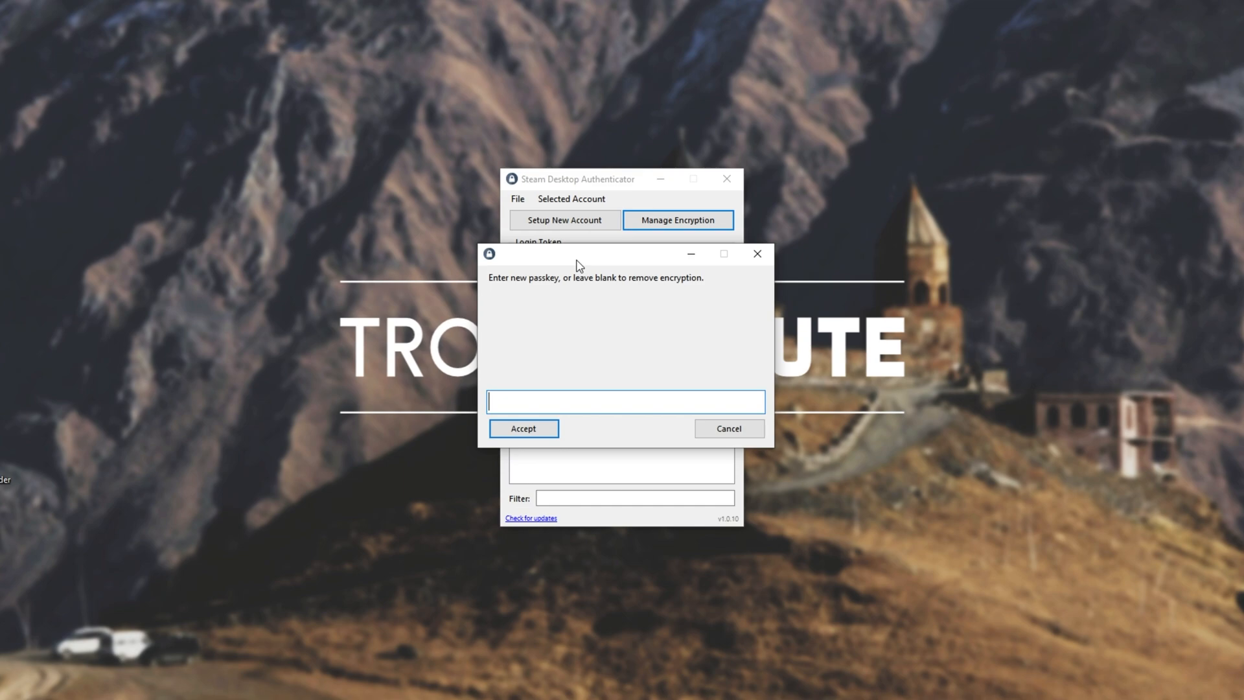
{"action": "left_click", "coordinate": [522, 428]}
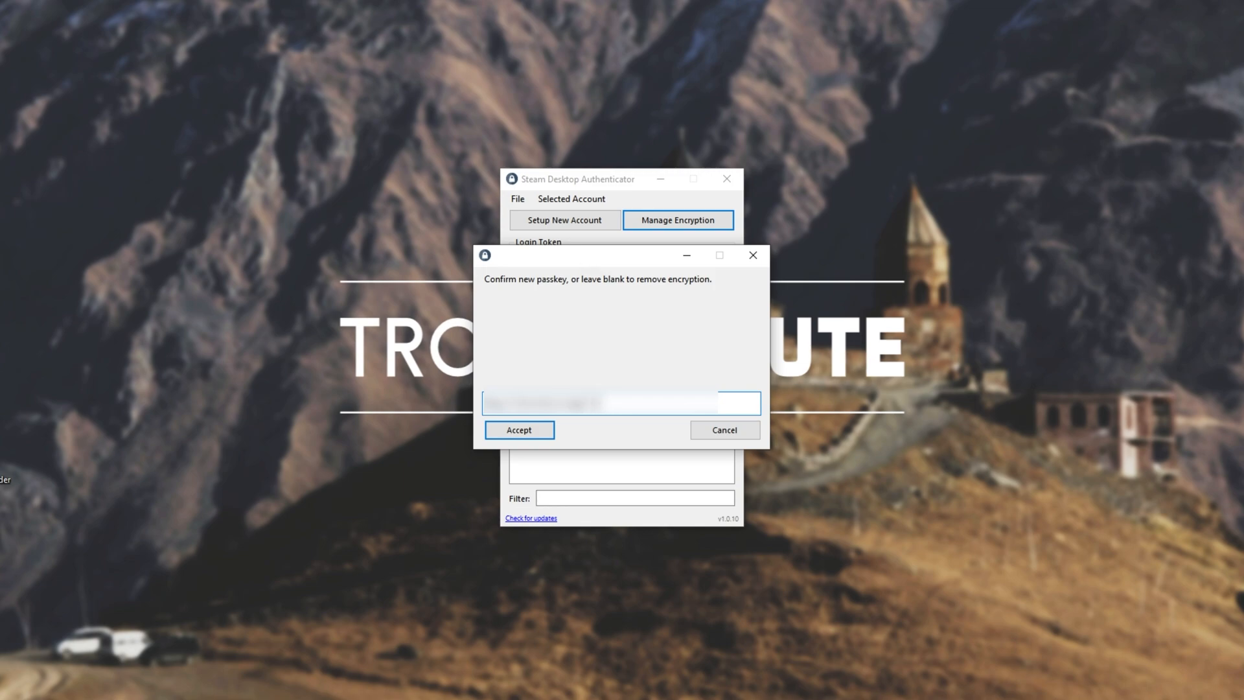
{"action": "left_click", "coordinate": [518, 429]}
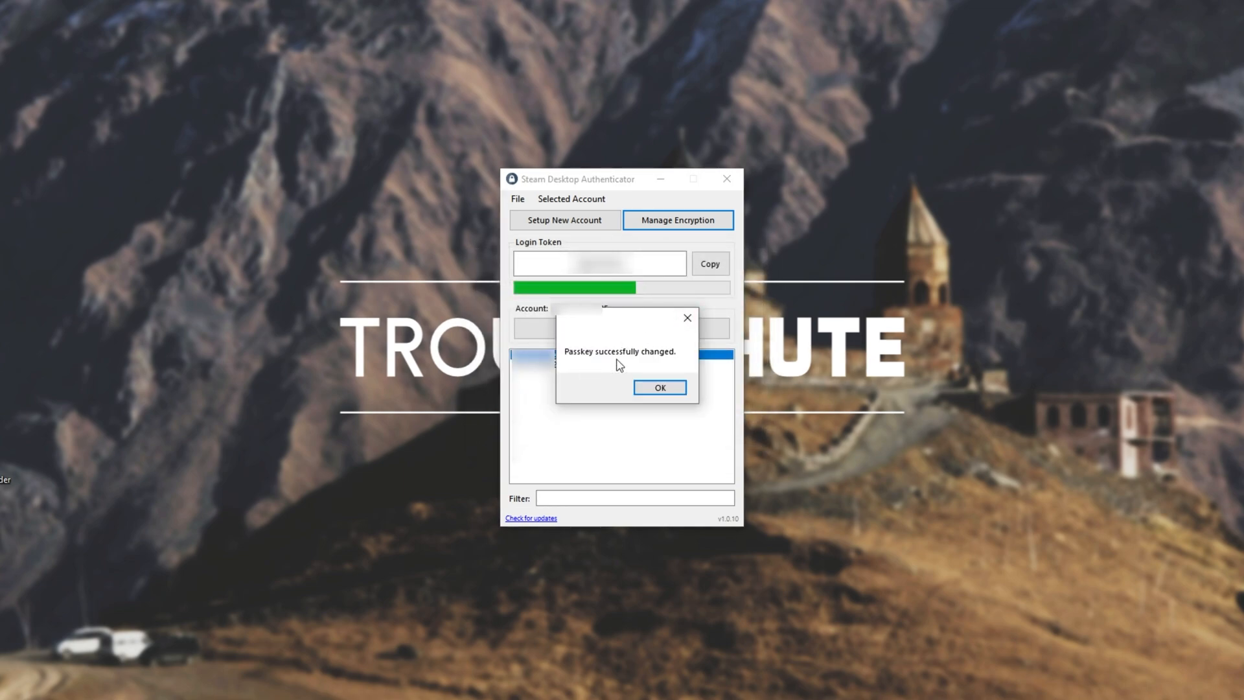
{"action": "left_click", "coordinate": [658, 387]}
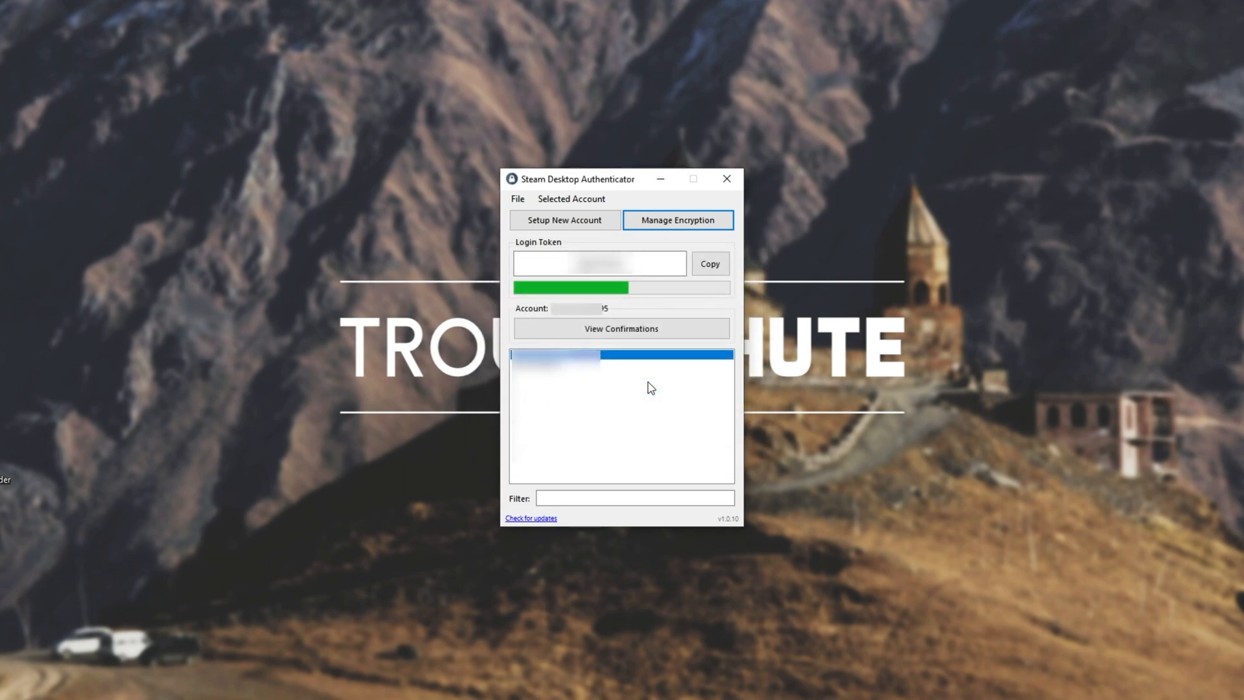
{"action": "mouse_move", "coordinate": [744, 315]}
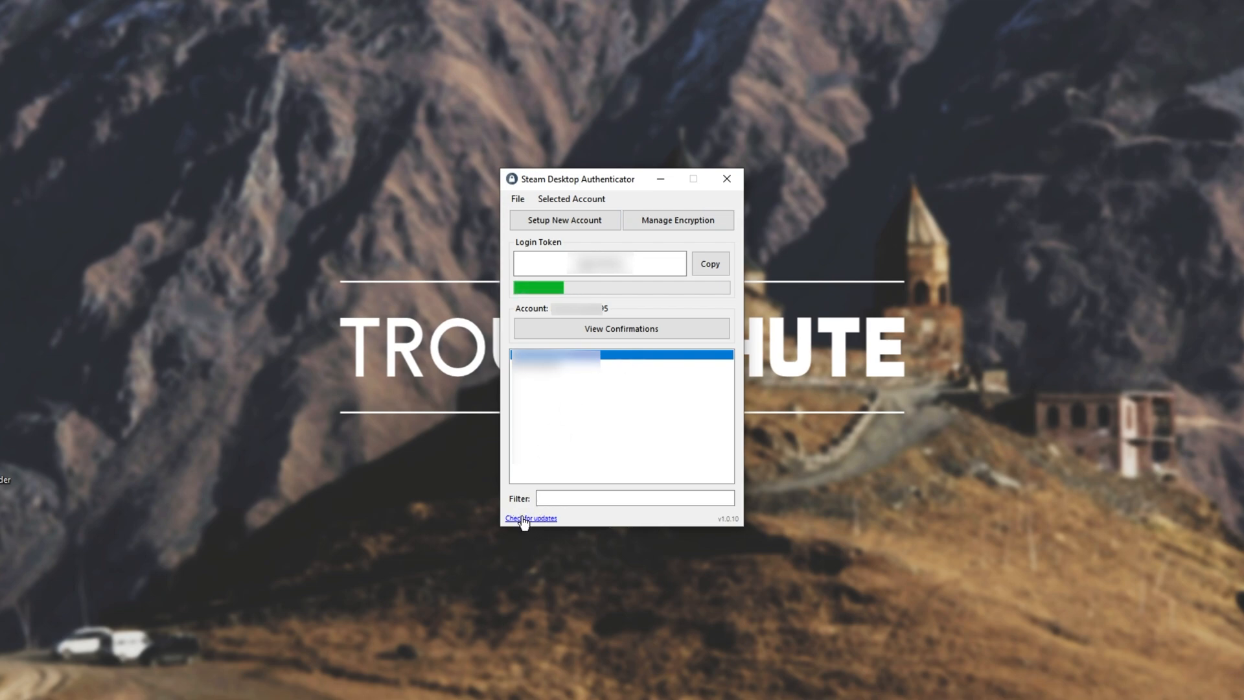
Step: Check for updates and acknowledge the app is on the latest version, 1.0.10
{"action": "left_click", "coordinate": [530, 519]}
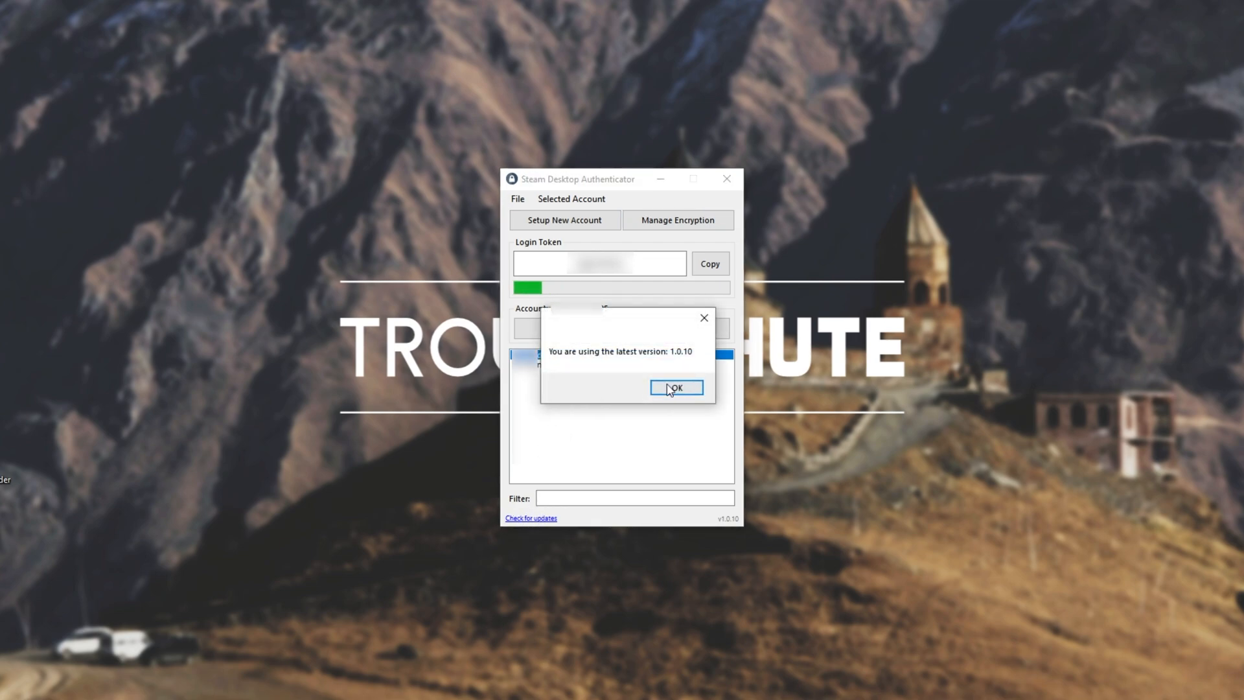
{"action": "left_click", "coordinate": [674, 387]}
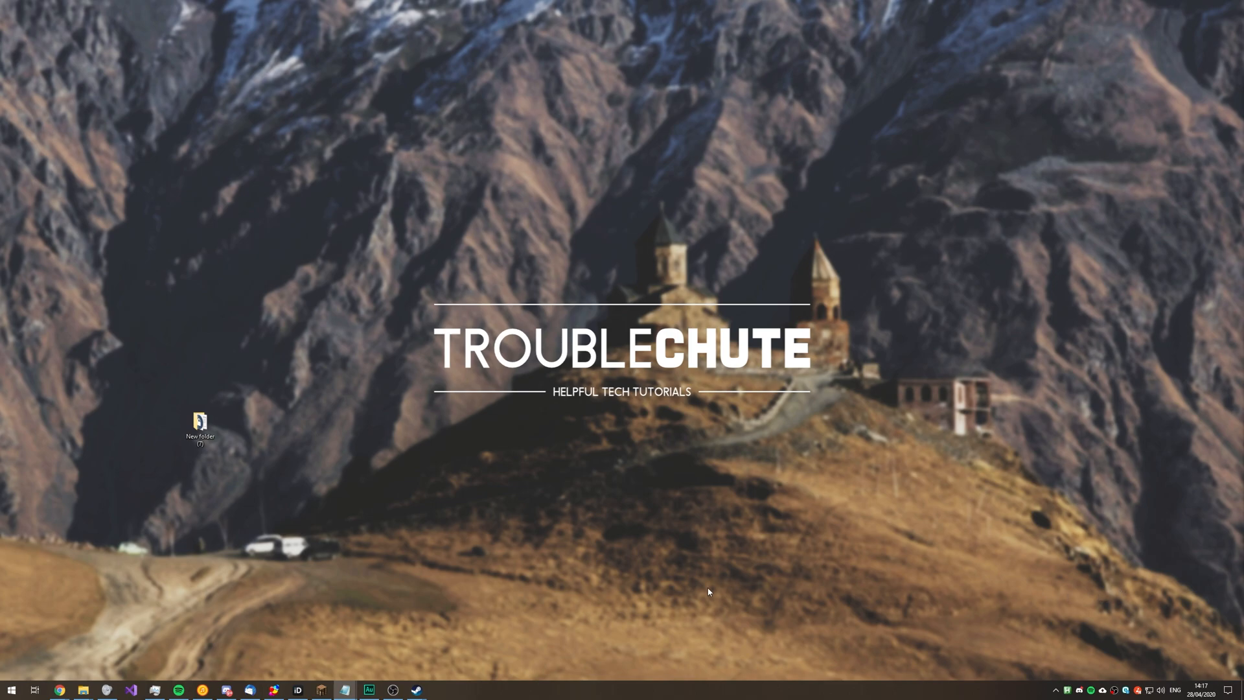